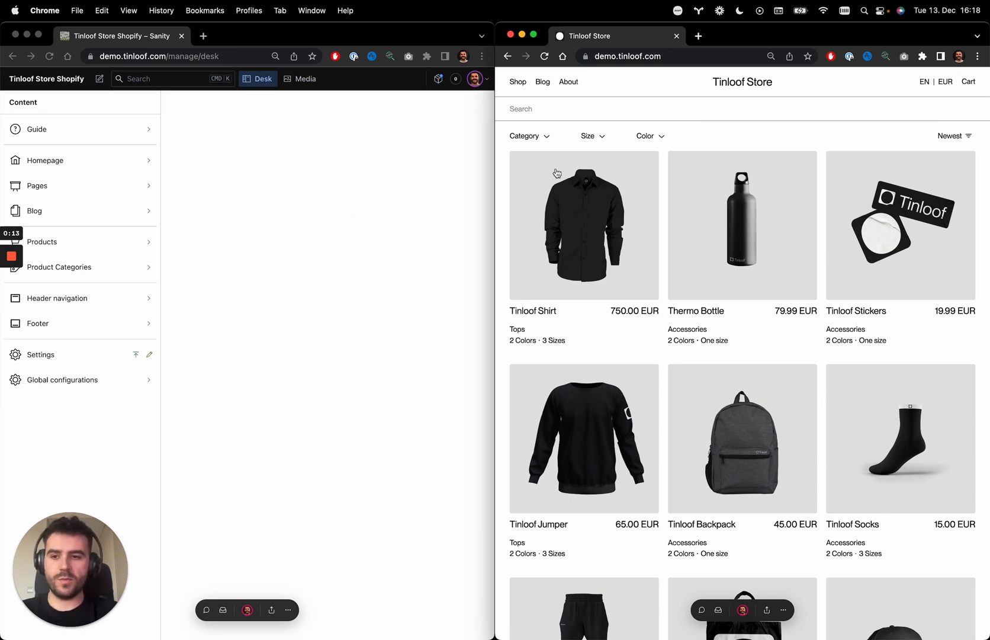
mouse_move(709, 142)
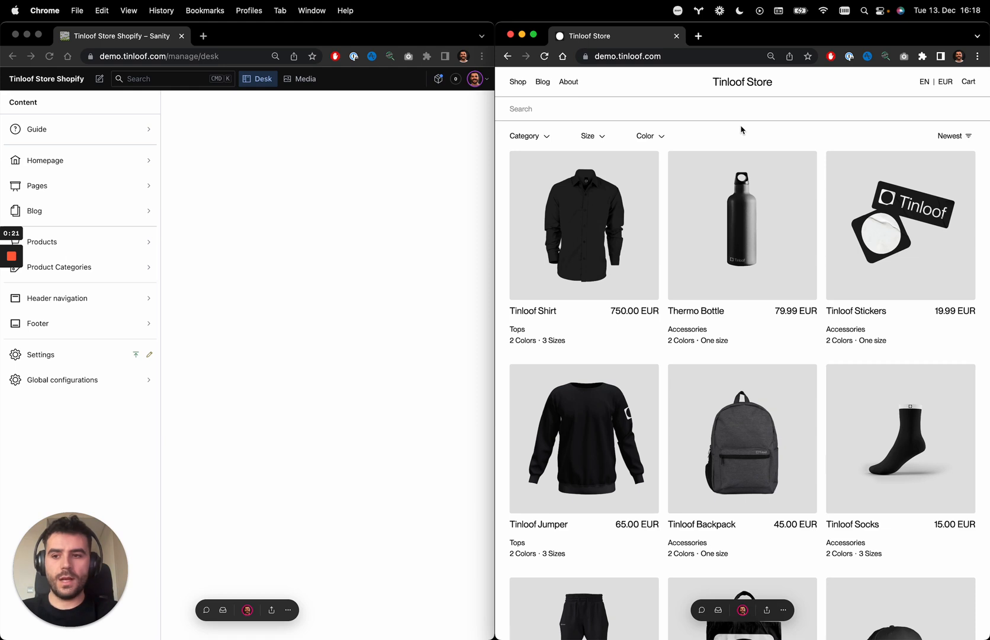
mouse_move(273, 285)
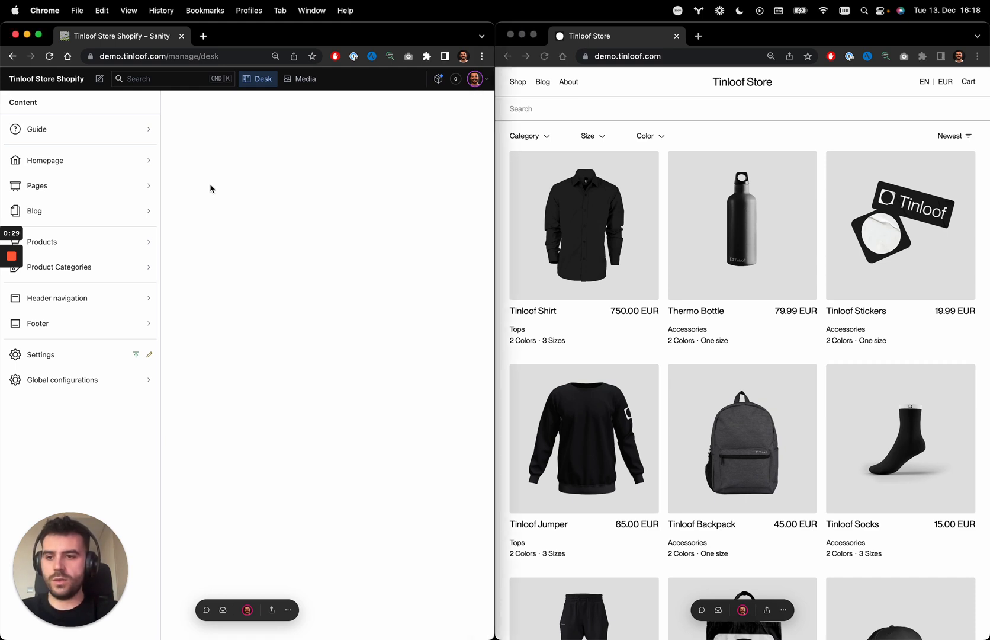
mouse_move(167, 146)
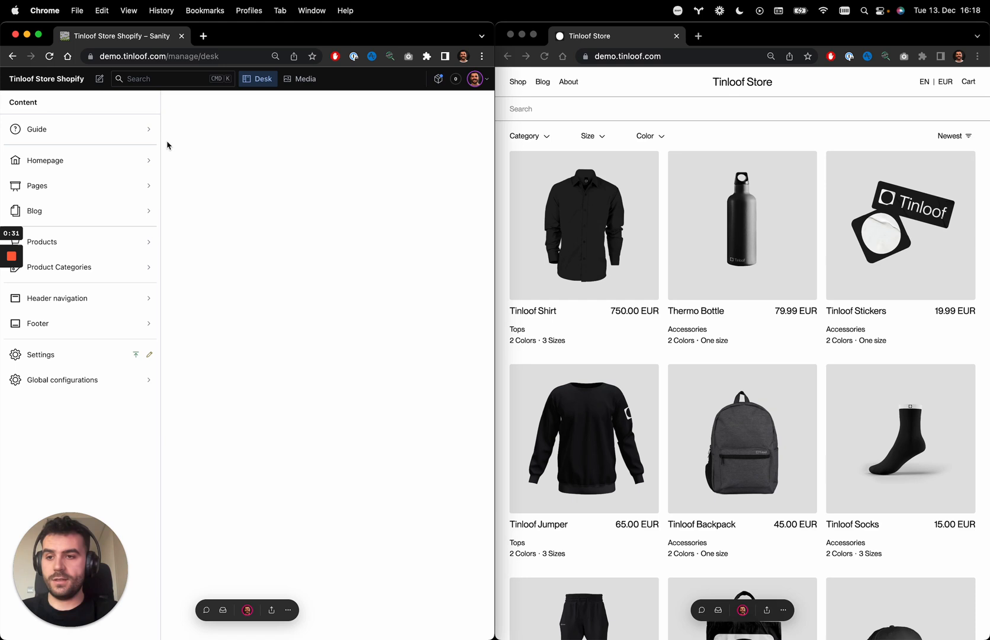
mouse_move(171, 137)
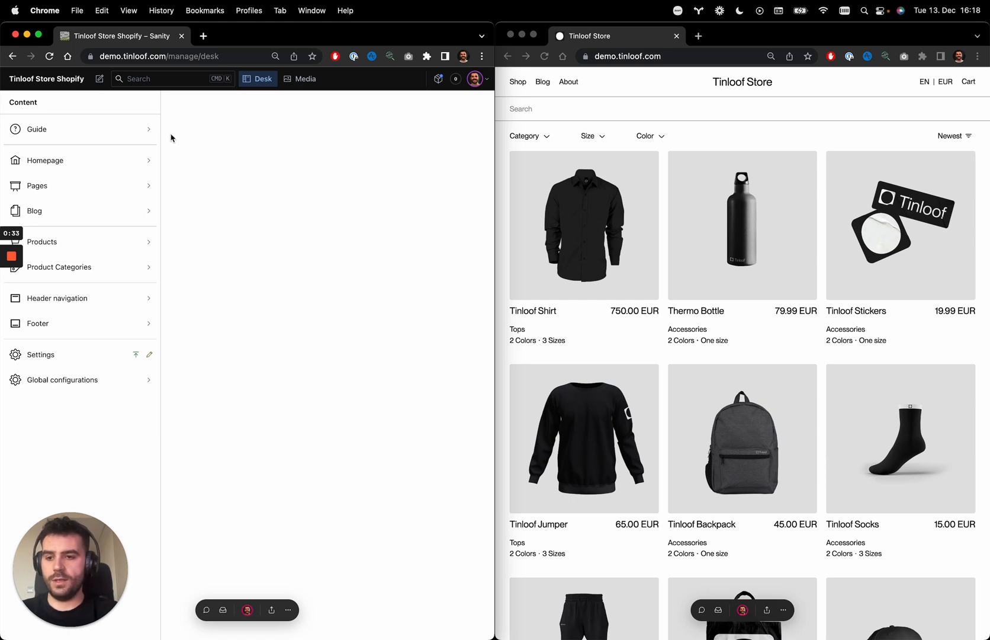
mouse_move(191, 176)
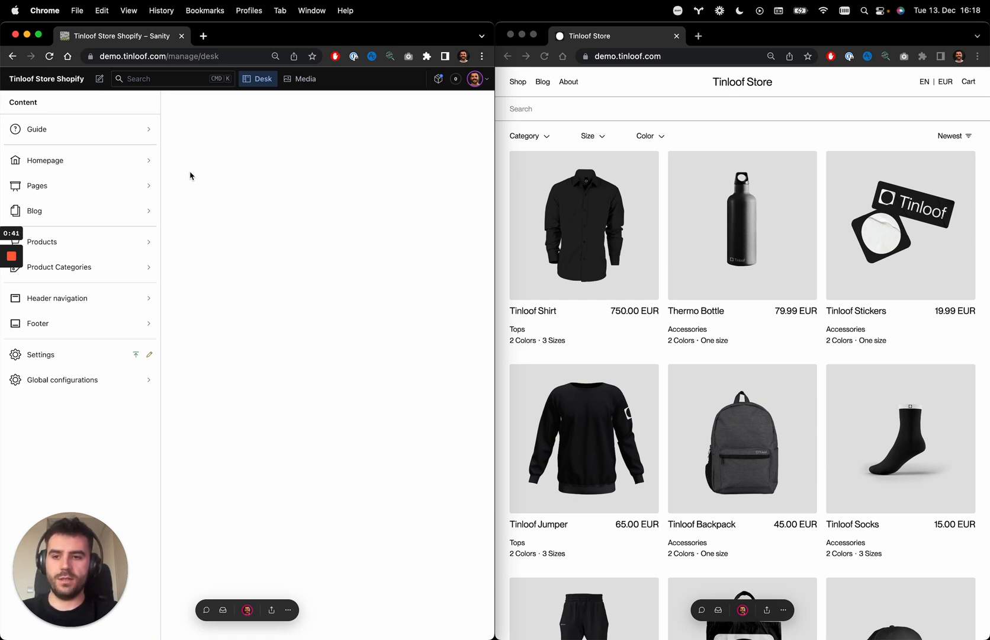
mouse_move(179, 165)
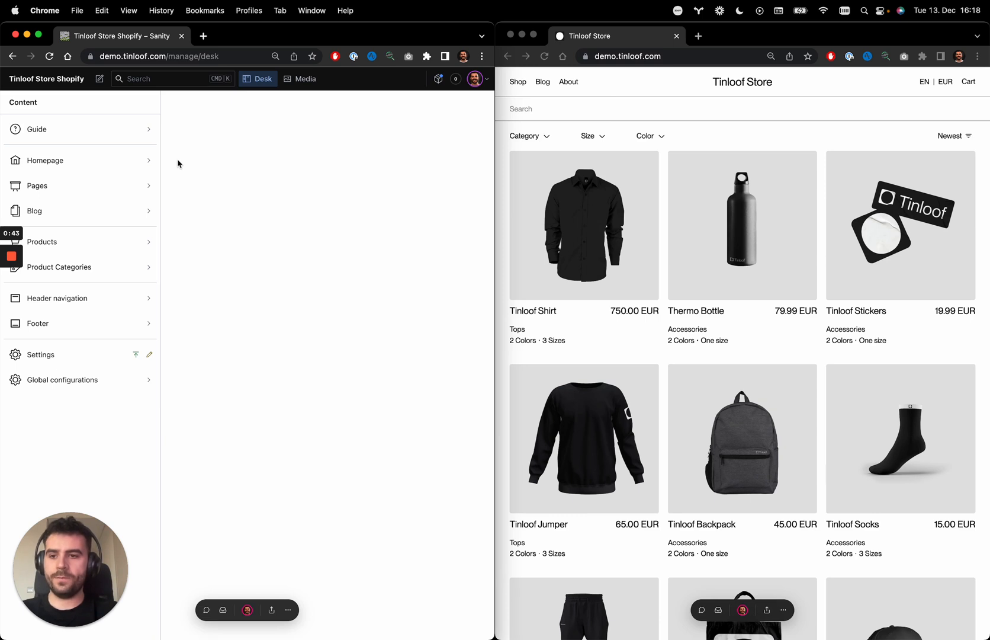
mouse_move(151, 136)
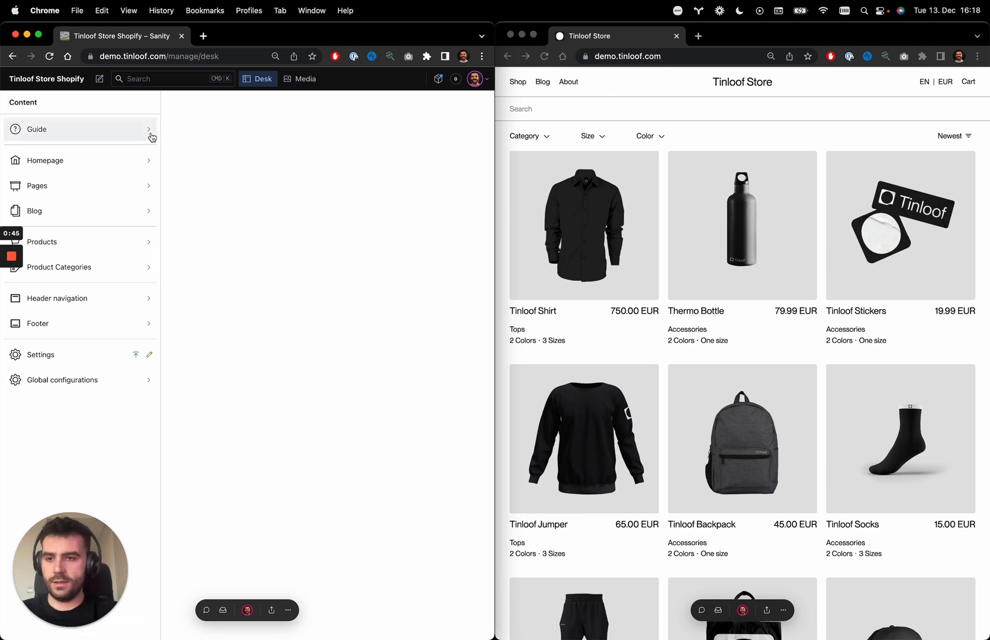
mouse_move(141, 135)
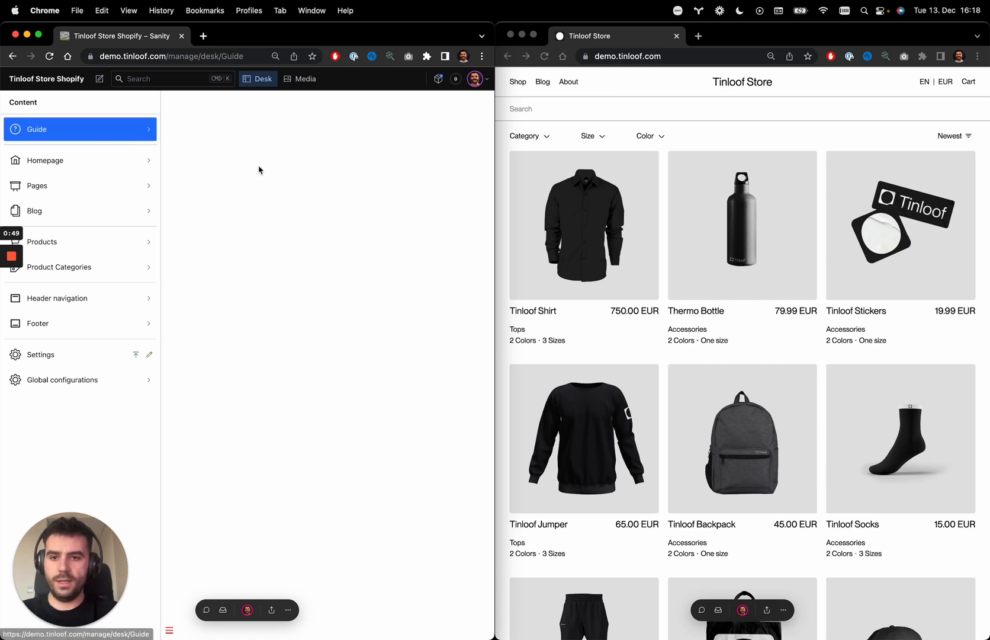
Step: Read through the Guide's sections on building pages and publishing content
click(36, 129)
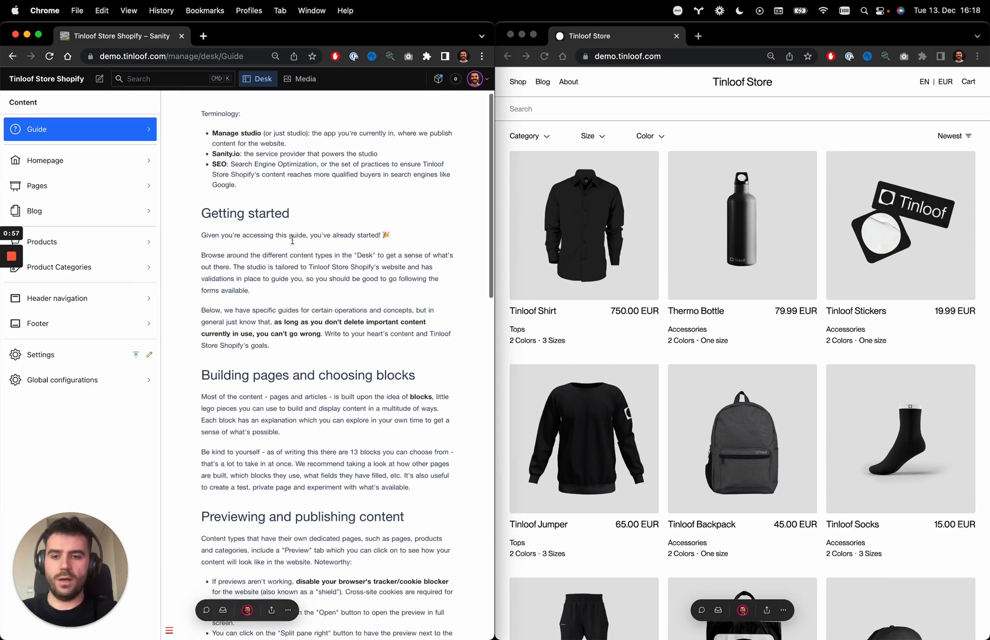
scroll(down, 3)
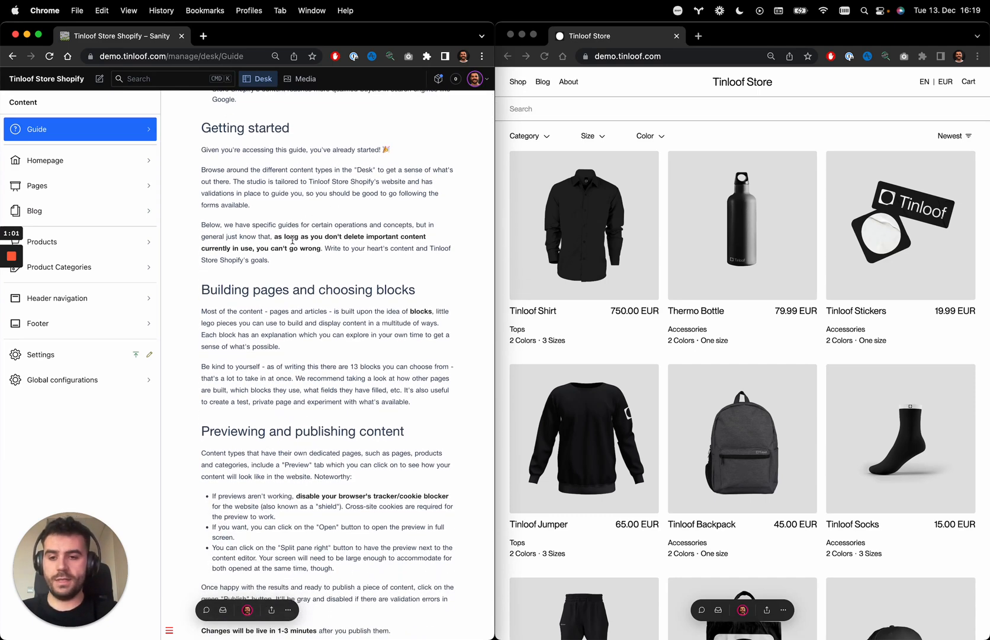
scroll(down, 3)
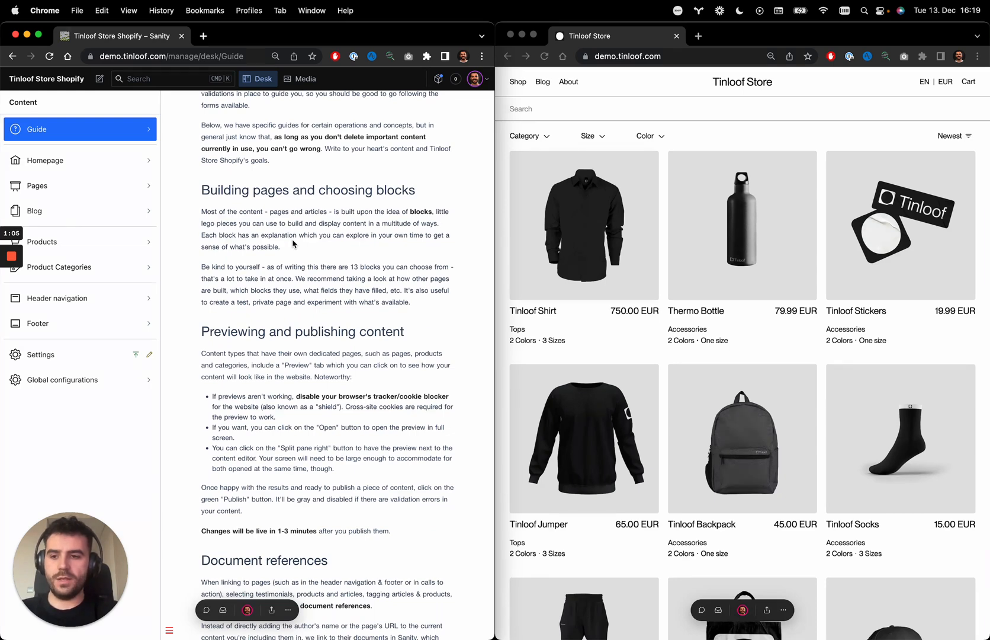
scroll(down, 3)
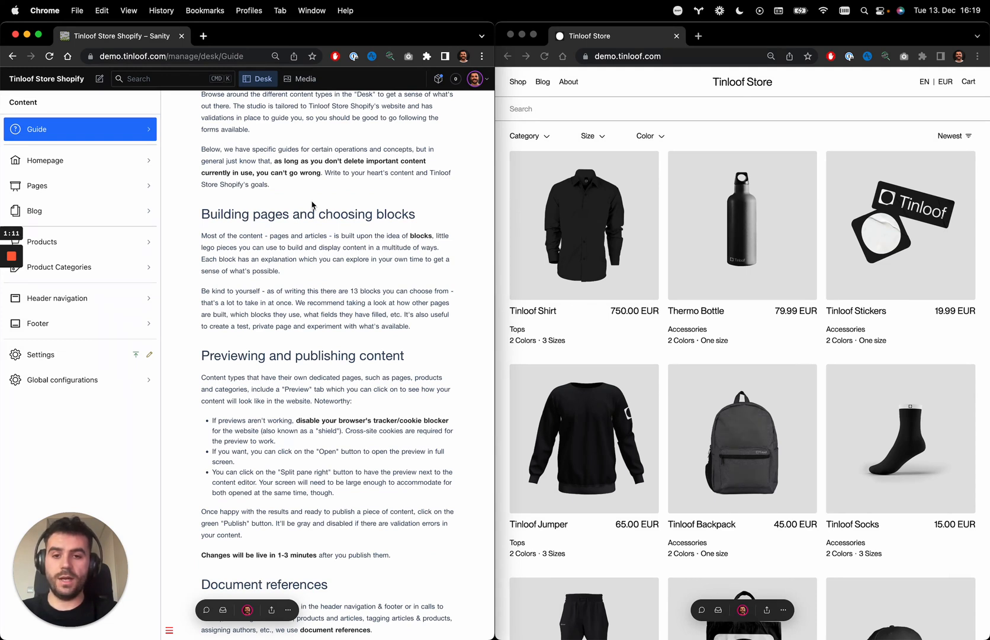
mouse_move(337, 272)
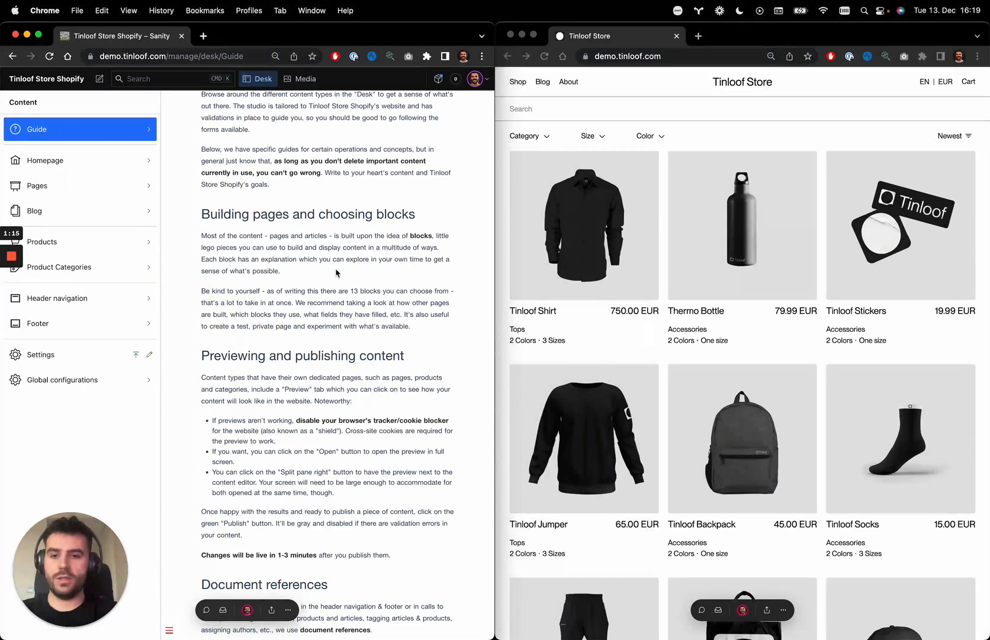
scroll(down, 3)
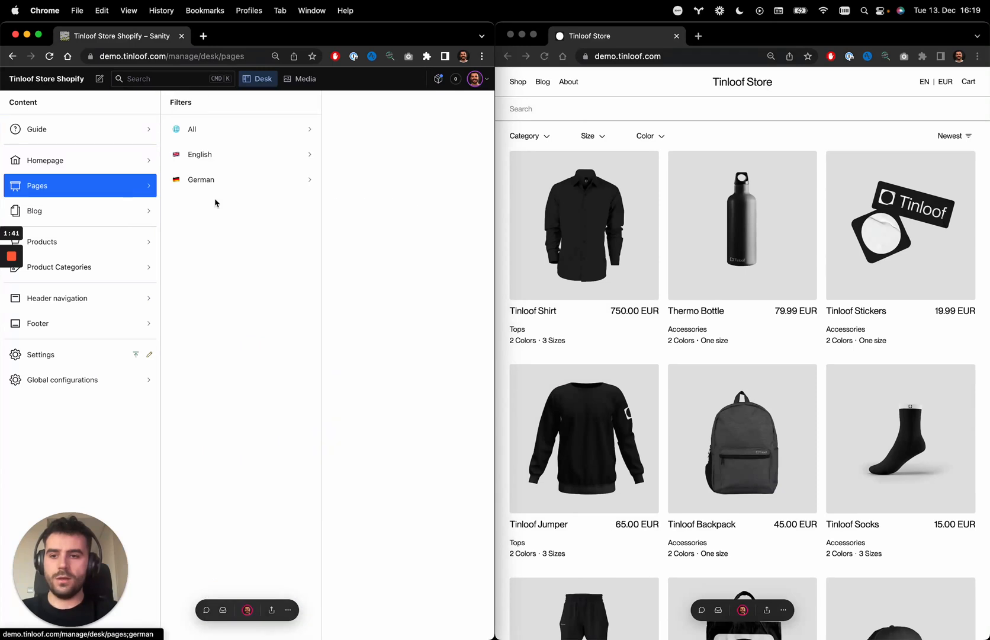
mouse_move(231, 205)
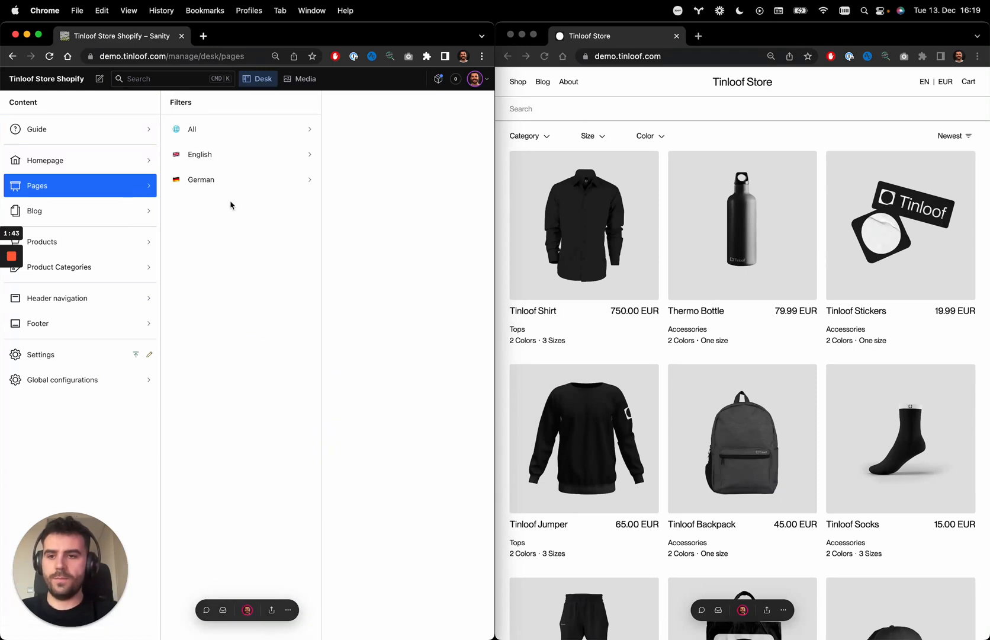
mouse_move(252, 214)
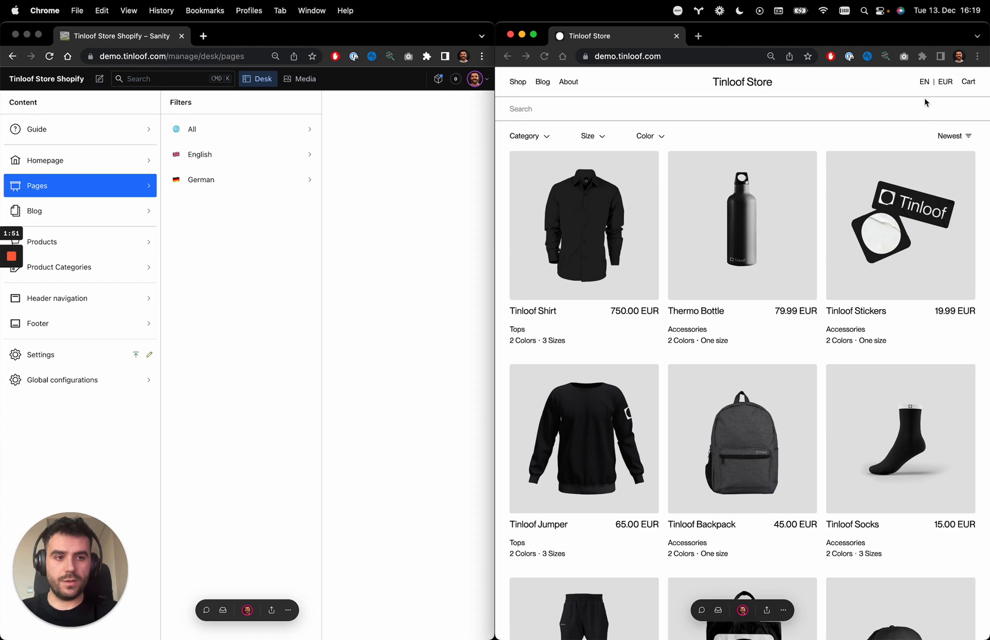
Step: Show the Pages section with its All, English and German filters
click(924, 82)
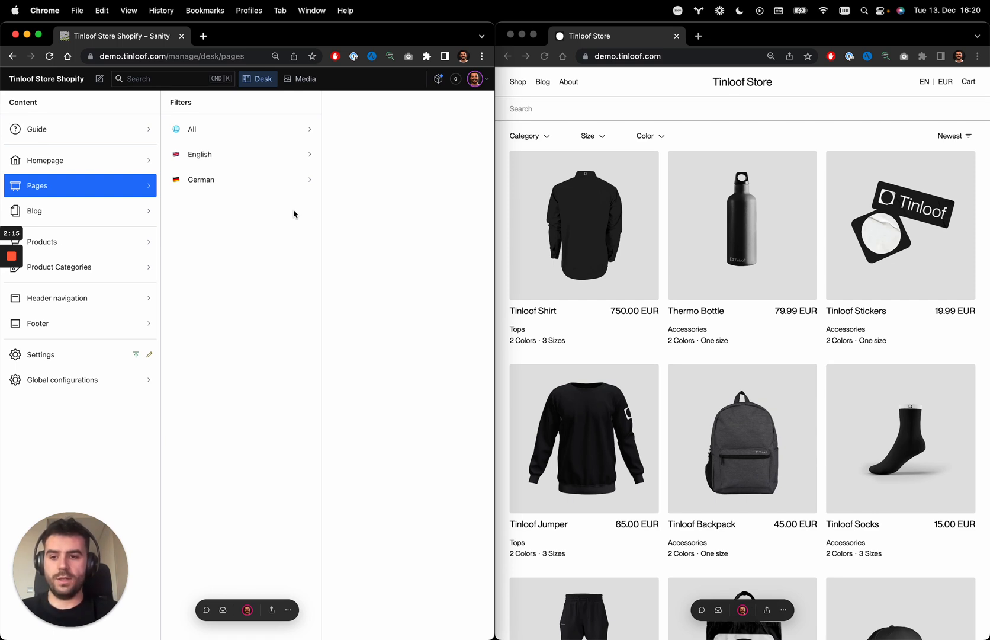
mouse_move(336, 188)
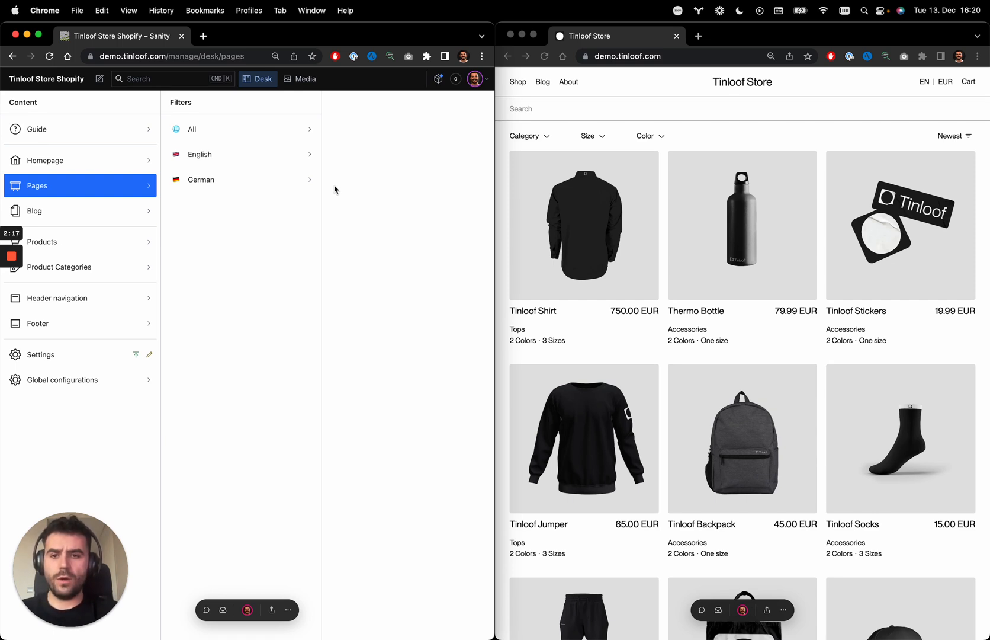
mouse_move(307, 215)
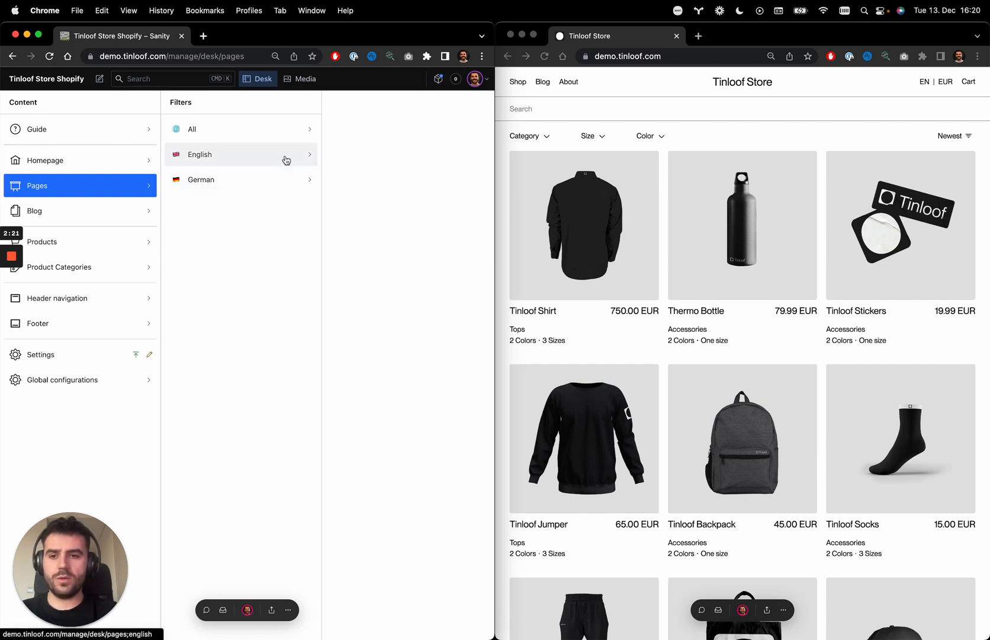
Step: Filter the Pages list to English pages such as About and Privacy policy
click(199, 155)
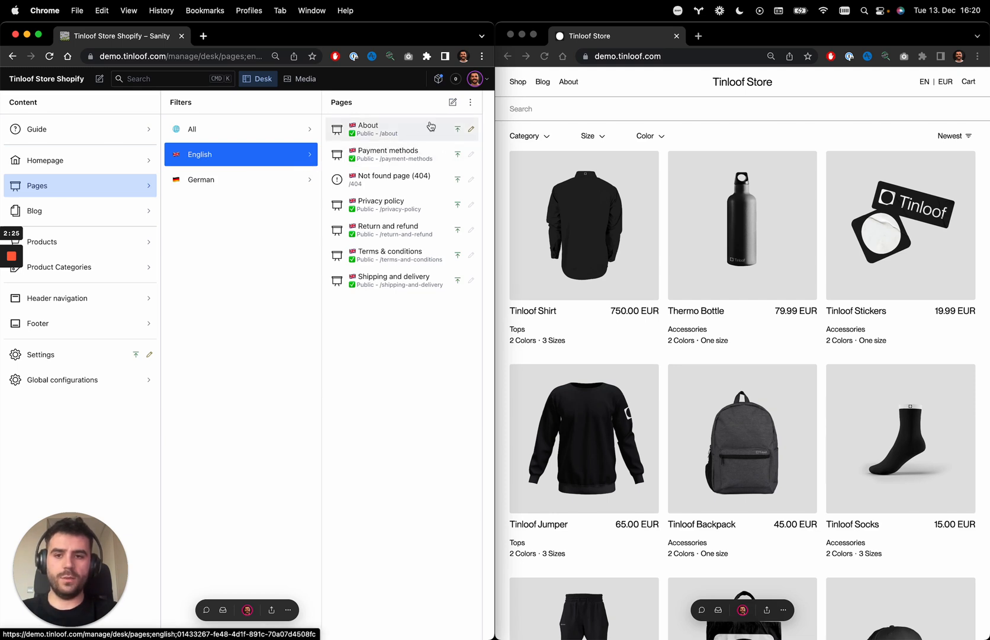
mouse_move(427, 130)
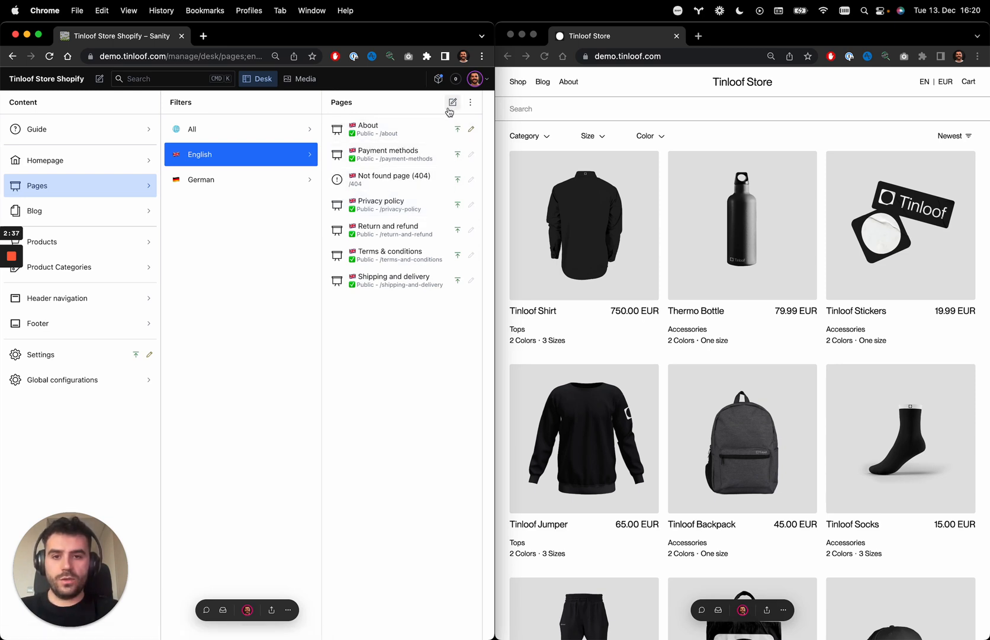
mouse_move(452, 102)
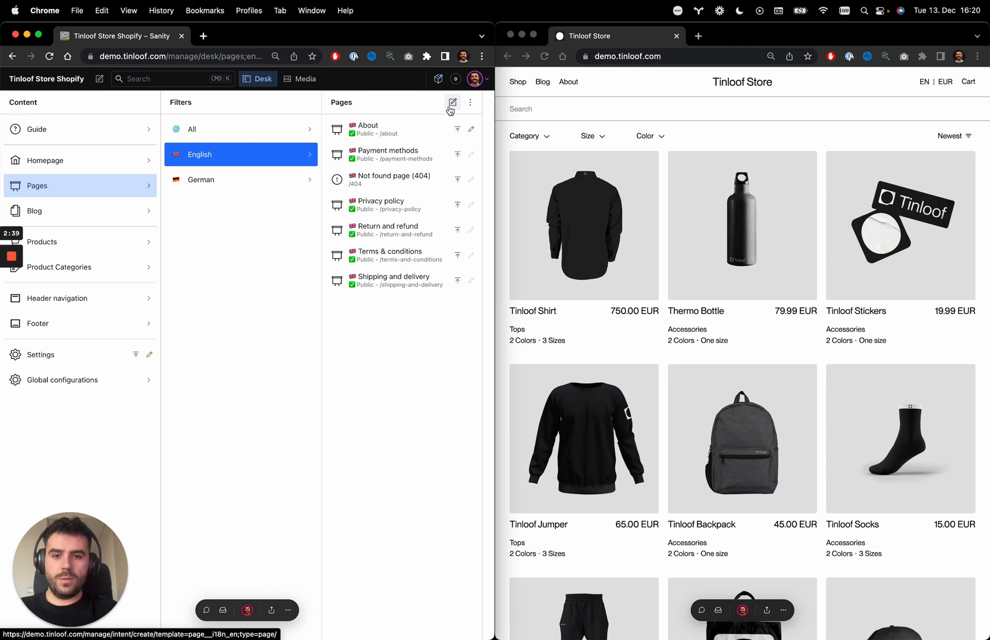
Step: Create a new English page titled 'About Seif' and go to its SEO settings
click(453, 102)
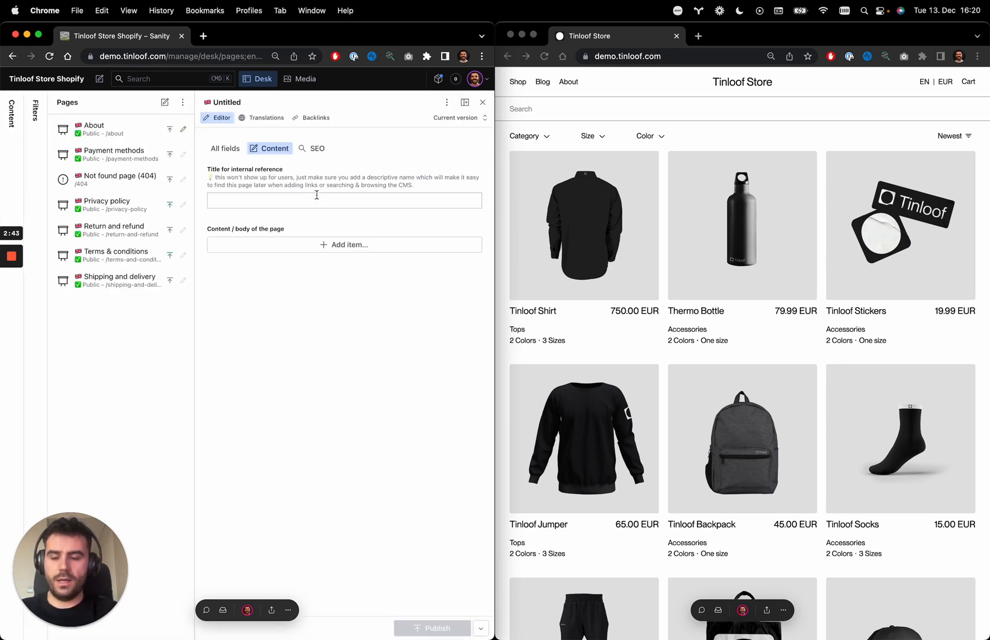
text(About Seif)
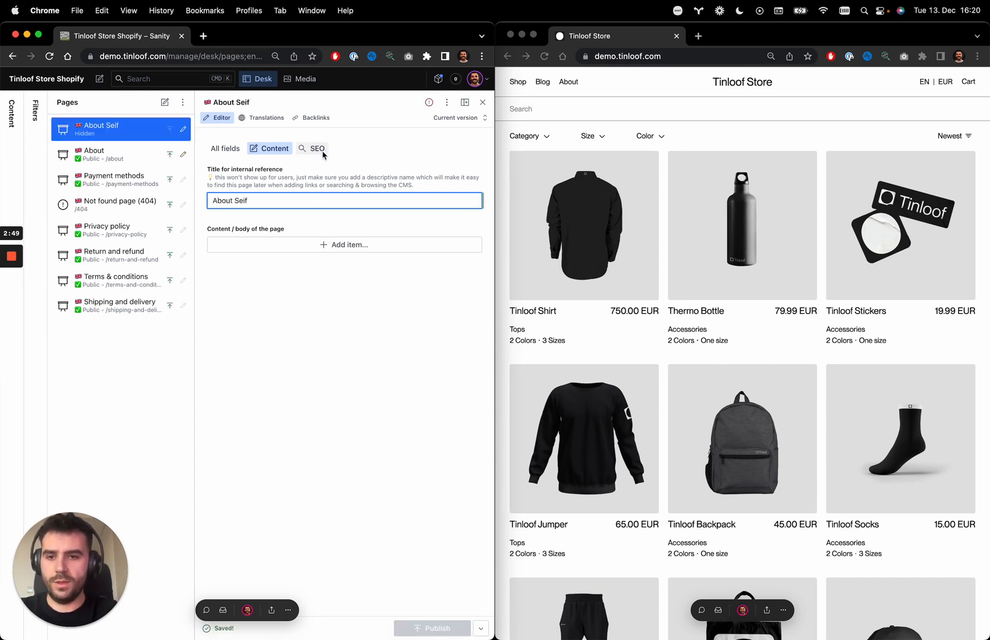
mouse_move(318, 148)
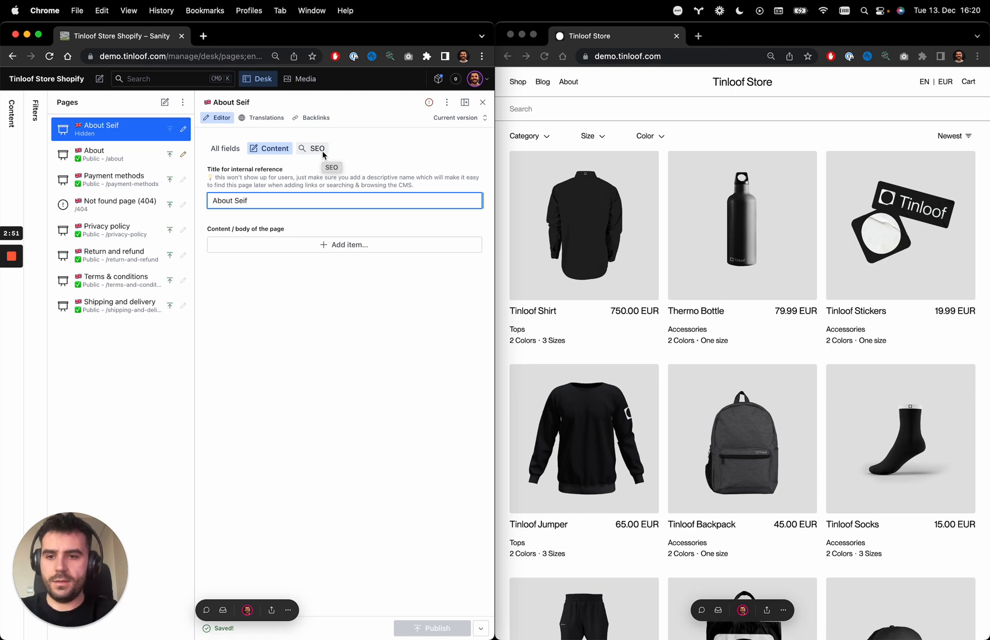
click(313, 148)
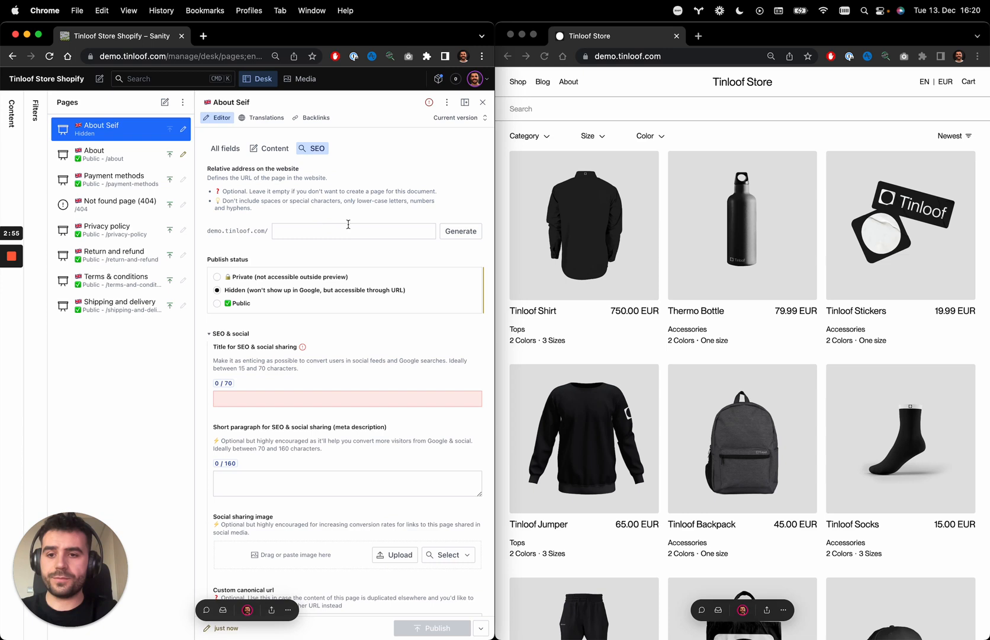
Step: Set the page's web address slug to 'about-seif', leaving it hidden
click(353, 231)
text(about-seif)
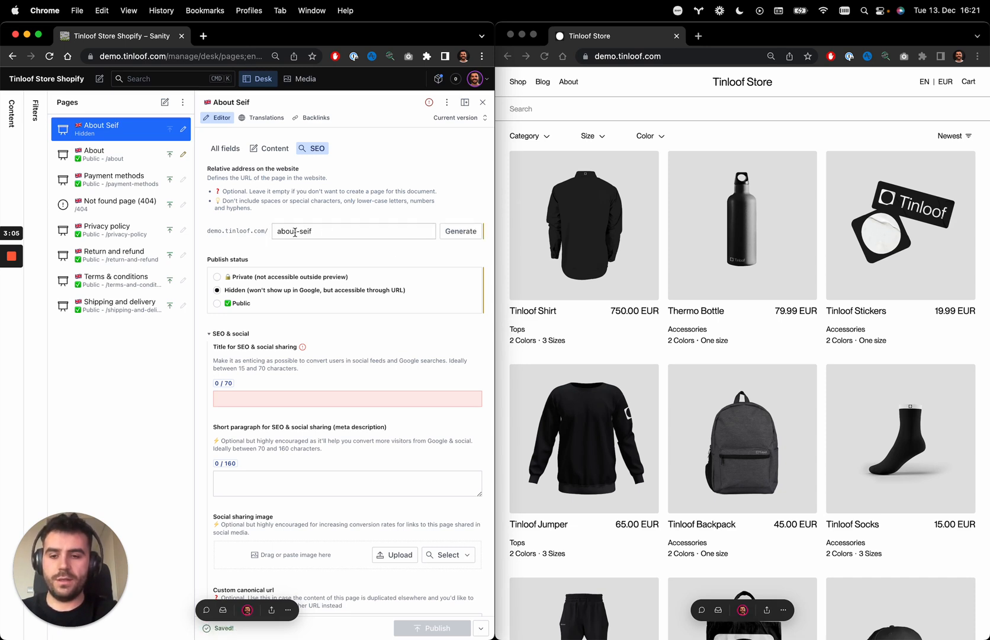
click(353, 231)
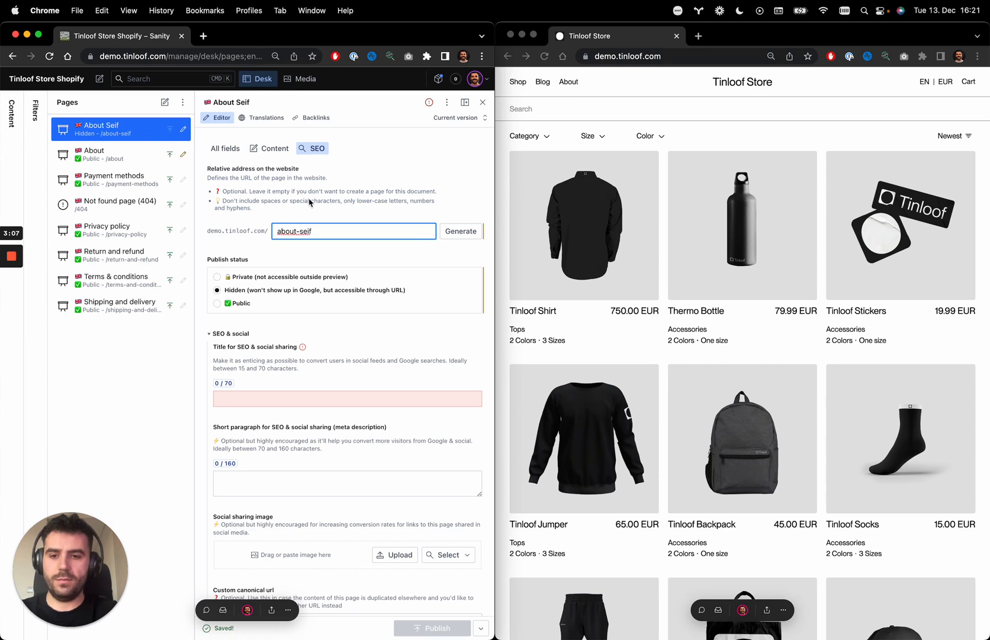
click(327, 235)
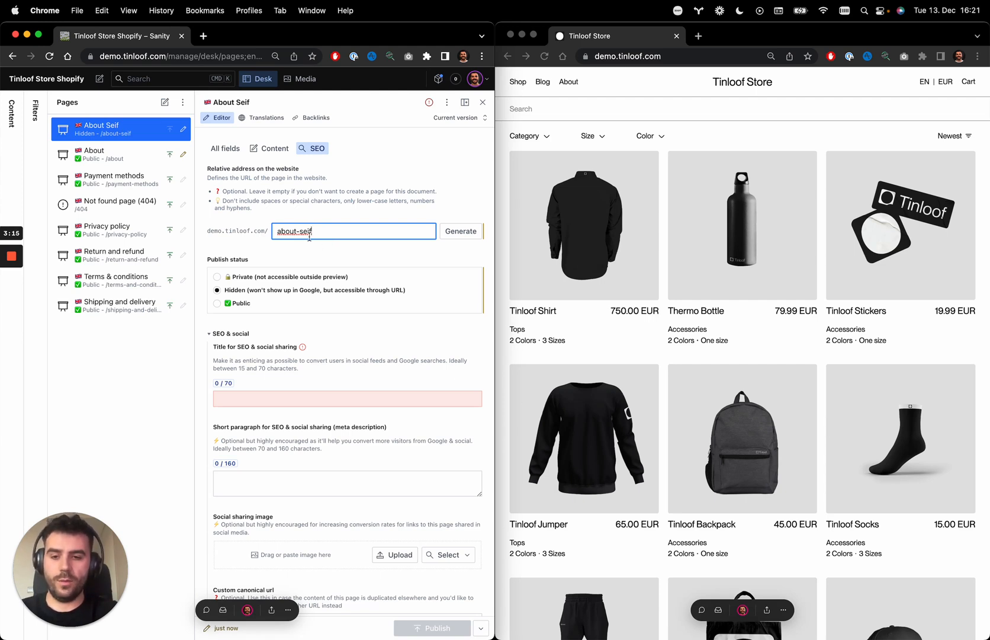
click(323, 247)
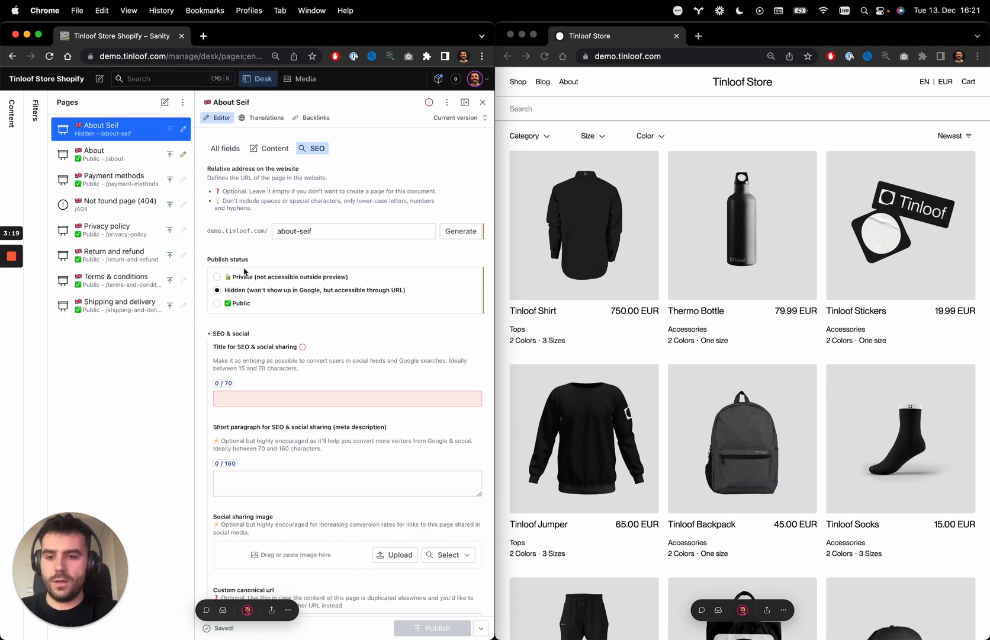
mouse_move(256, 265)
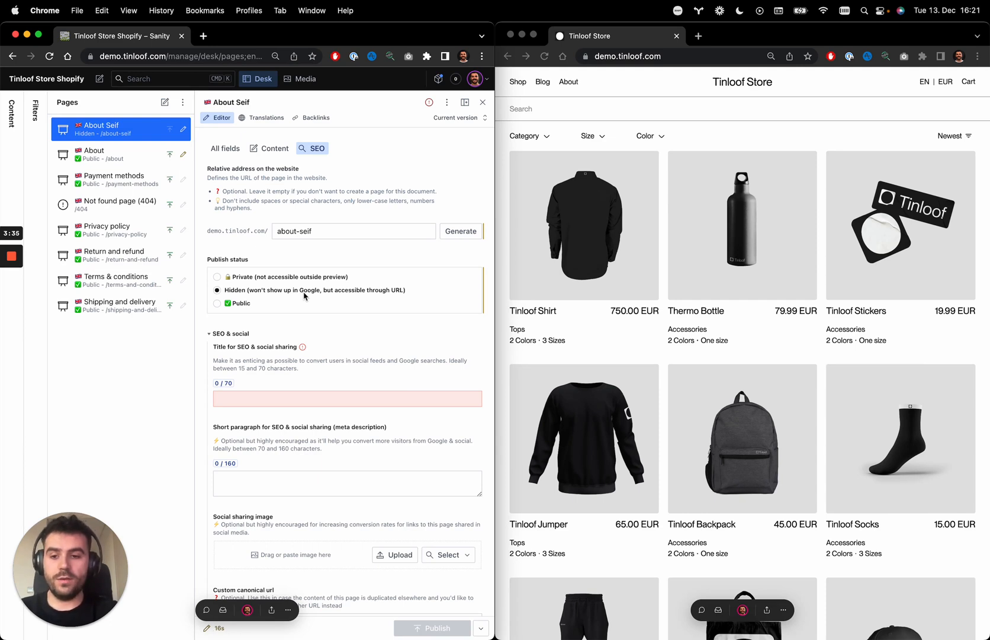
mouse_move(407, 316)
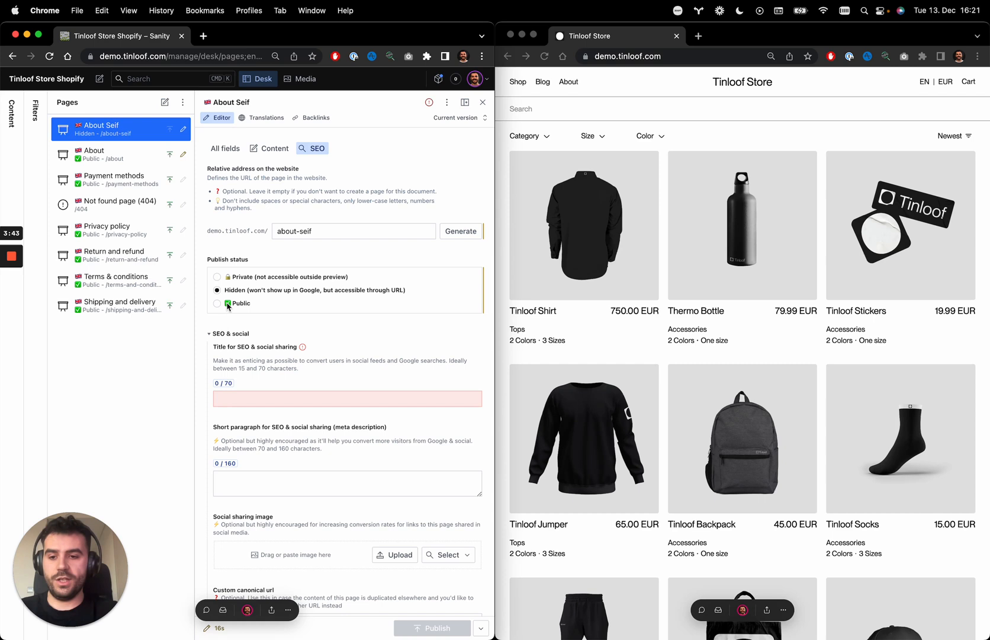
Step: Enter 'About Seif' as the SEO and social sharing title
click(218, 303)
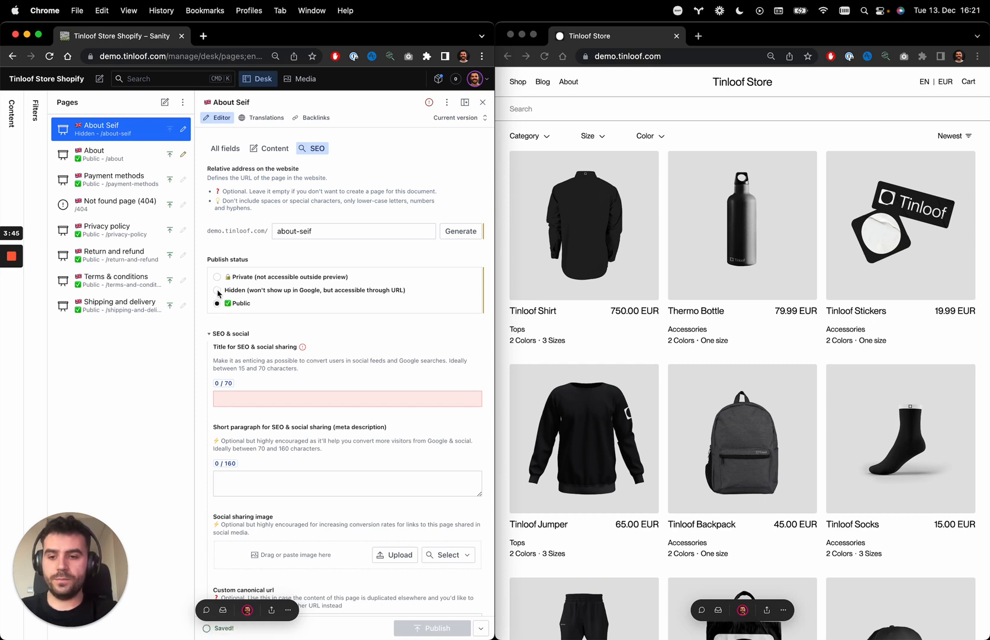
click(218, 290)
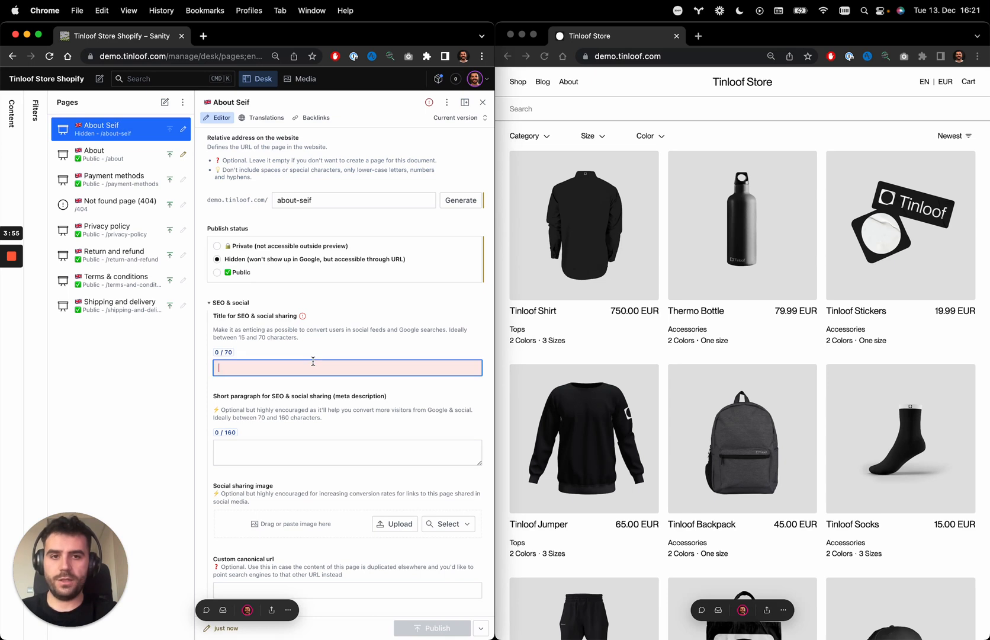
text(A)
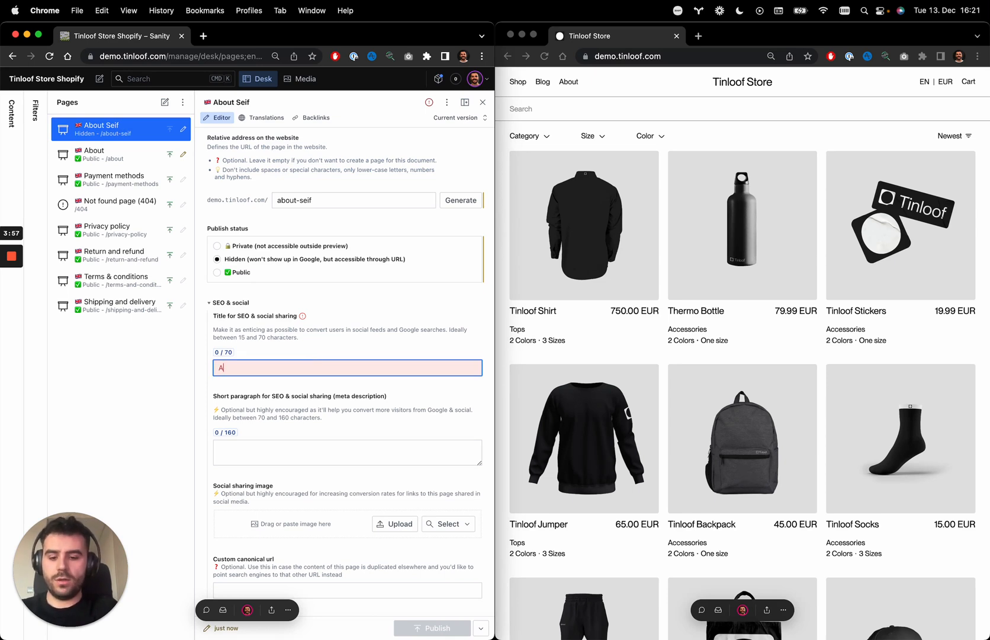
text(bout Seif)
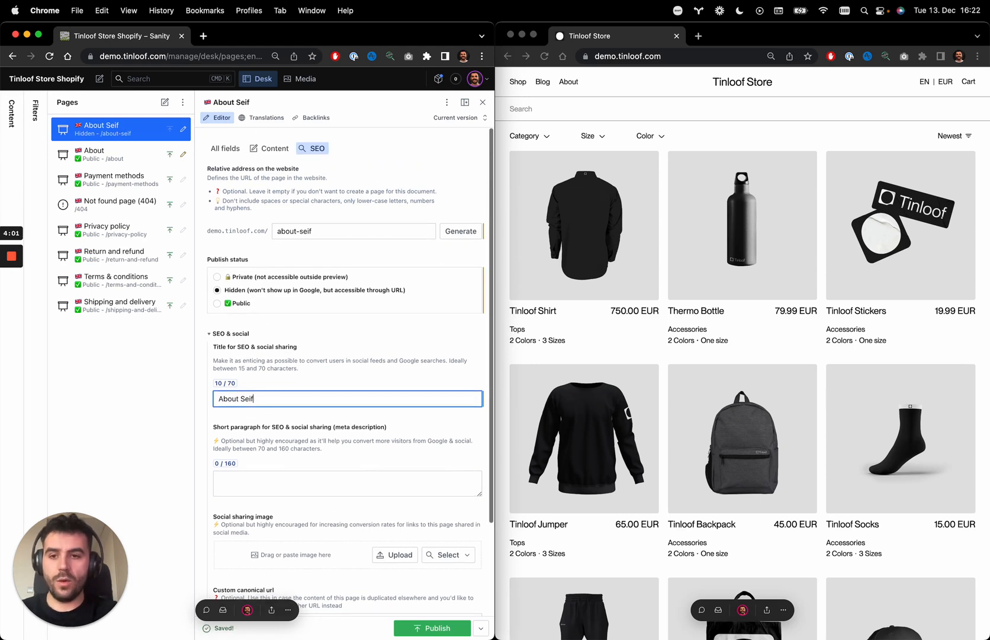
scroll(down, 3)
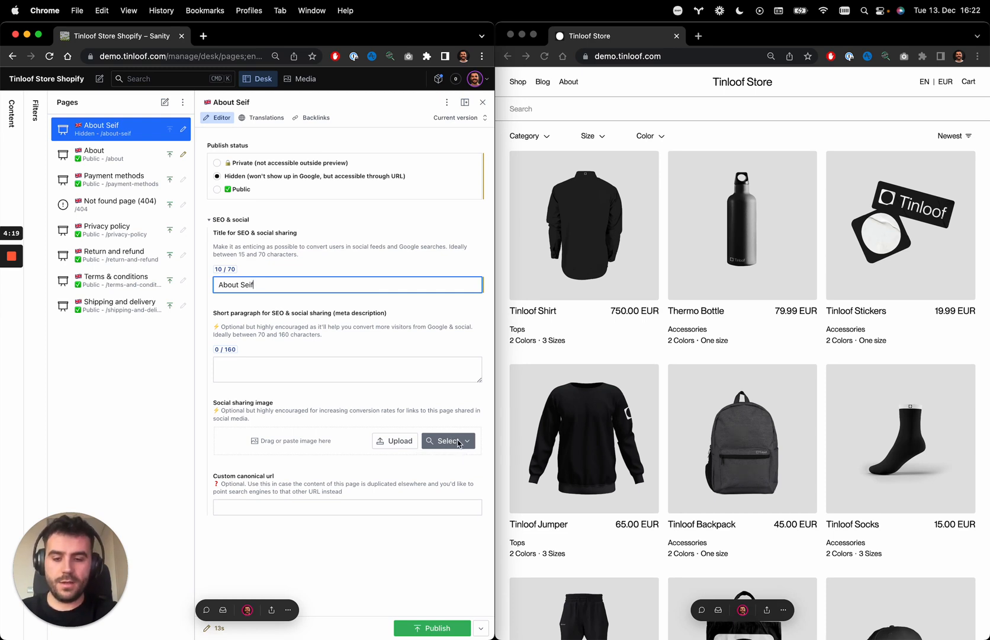
click(447, 441)
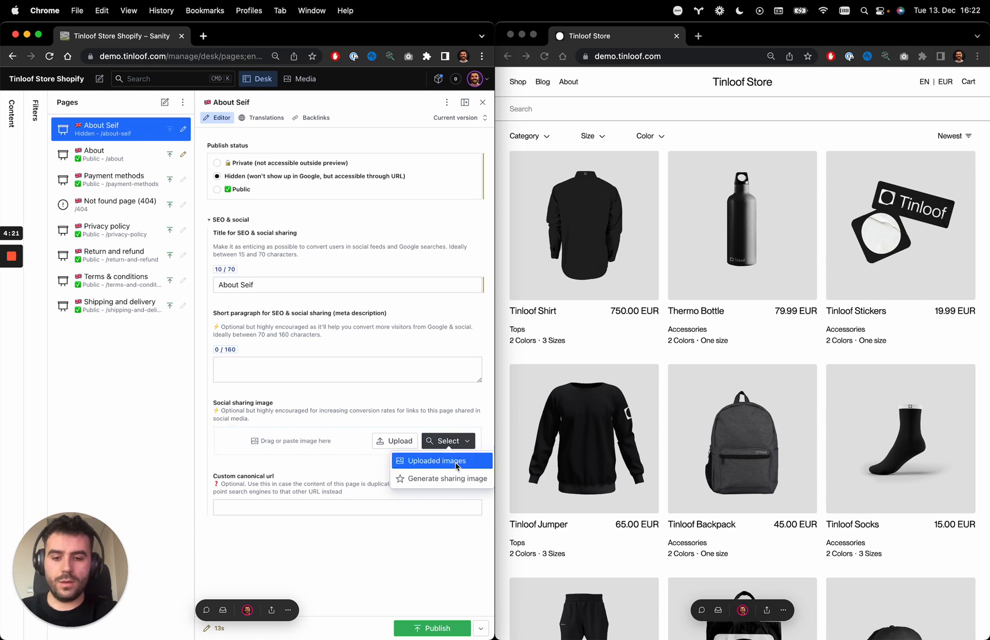
mouse_move(454, 478)
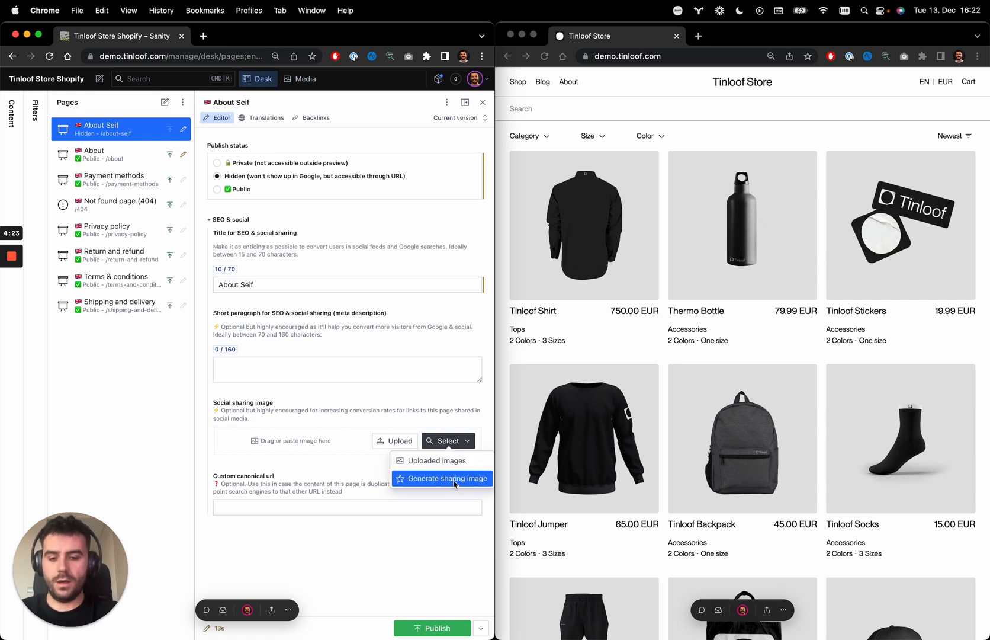
Step: Generate a sharing image titled 'About Seif' on the Tinloof Store banner
click(442, 478)
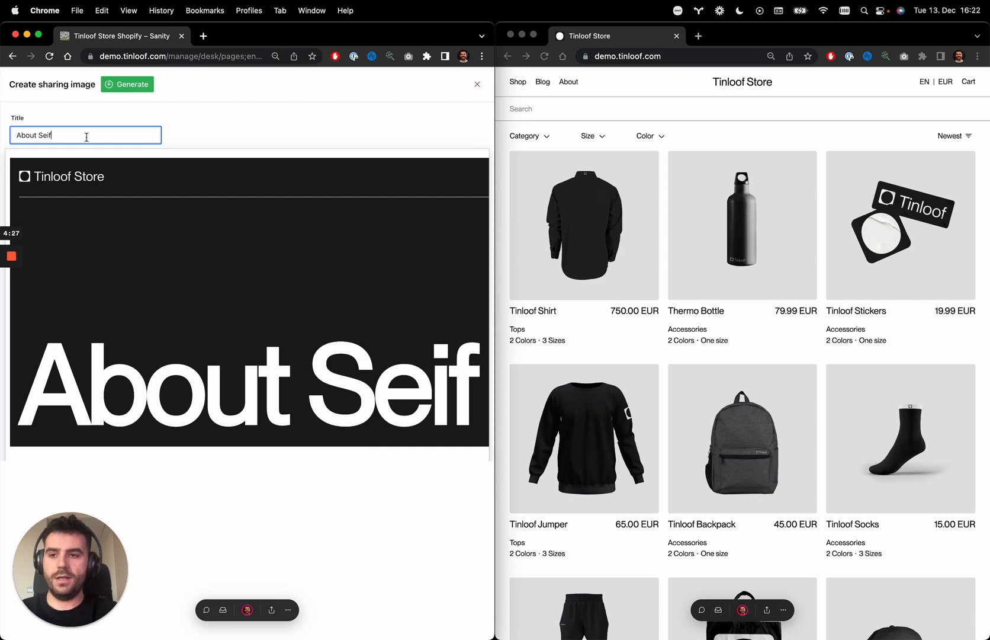
mouse_move(92, 140)
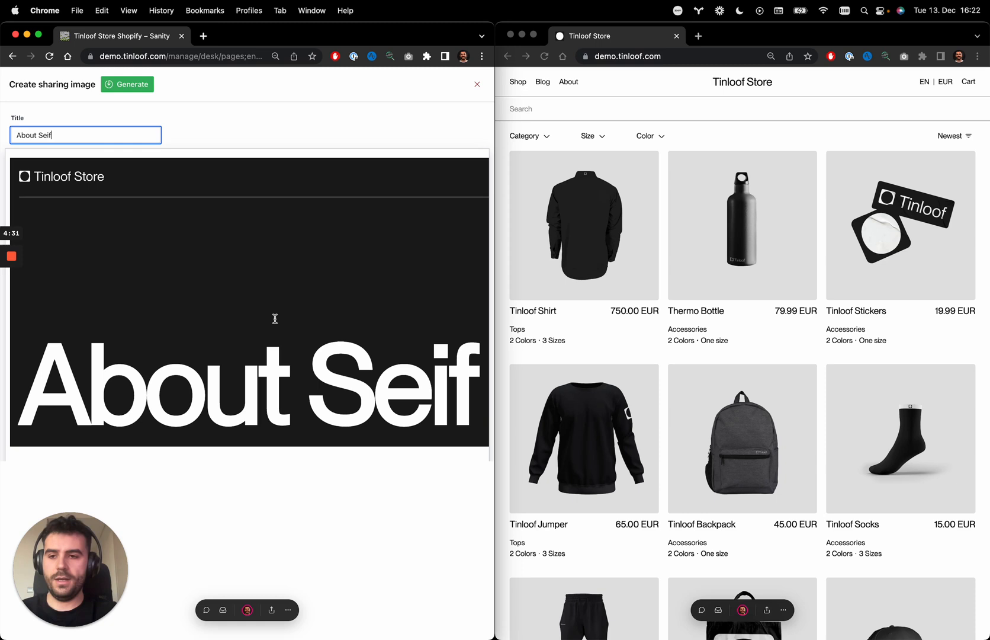
mouse_move(124, 217)
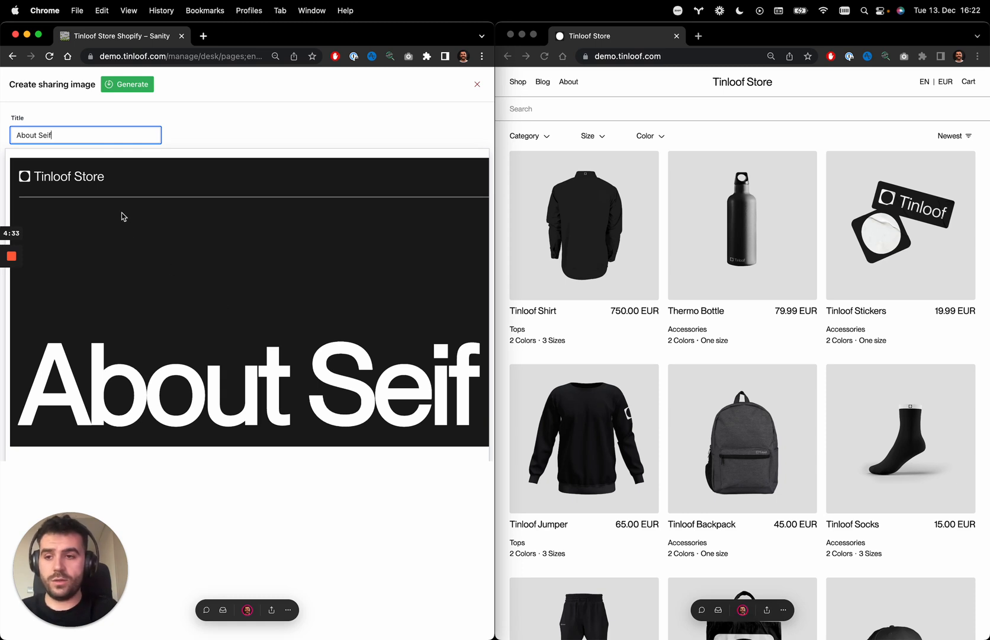
key(Backspace)
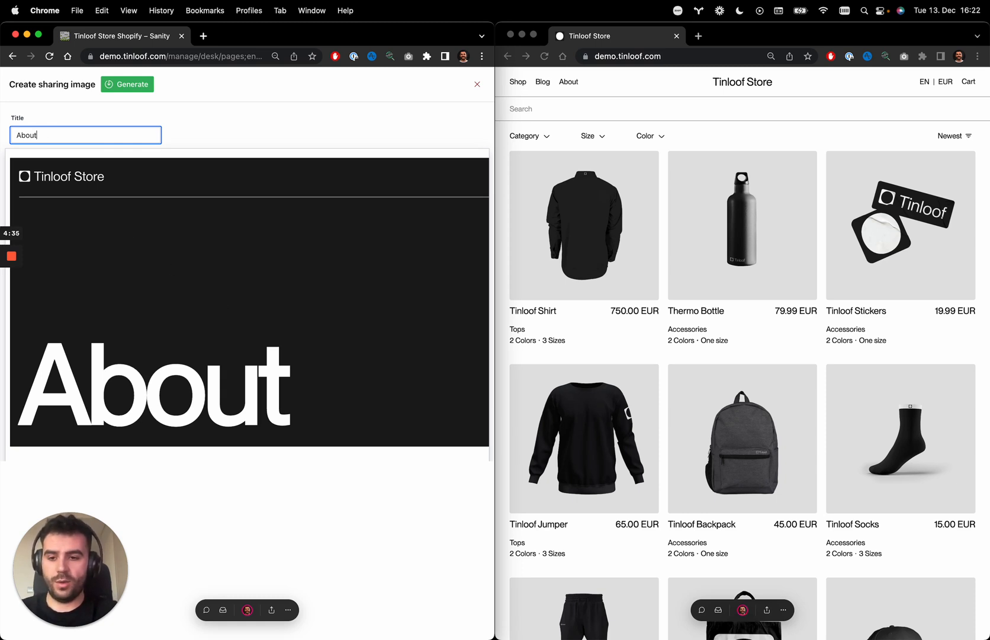
text(Seif)
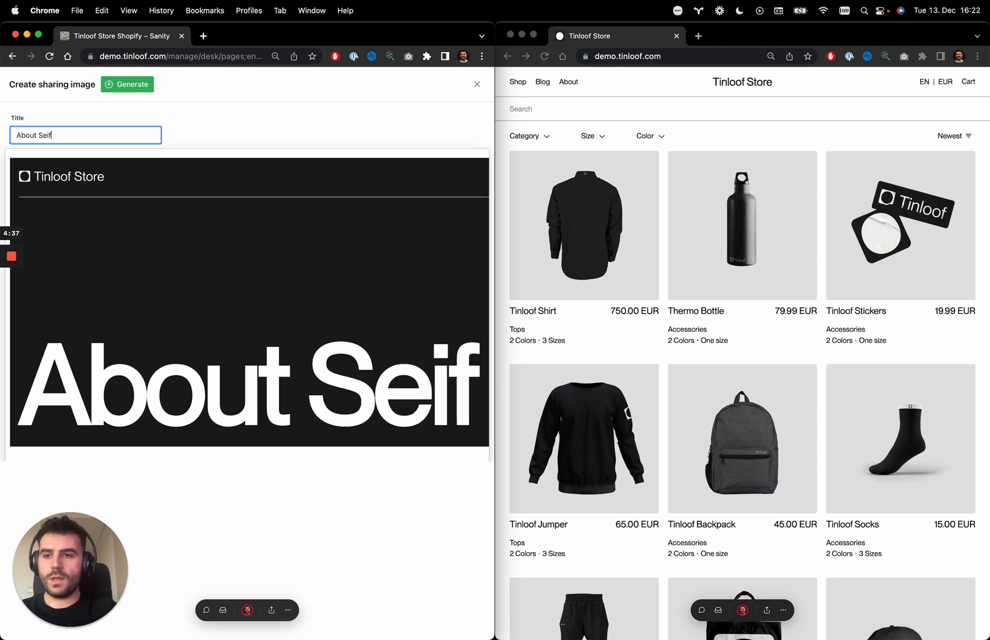
click(127, 84)
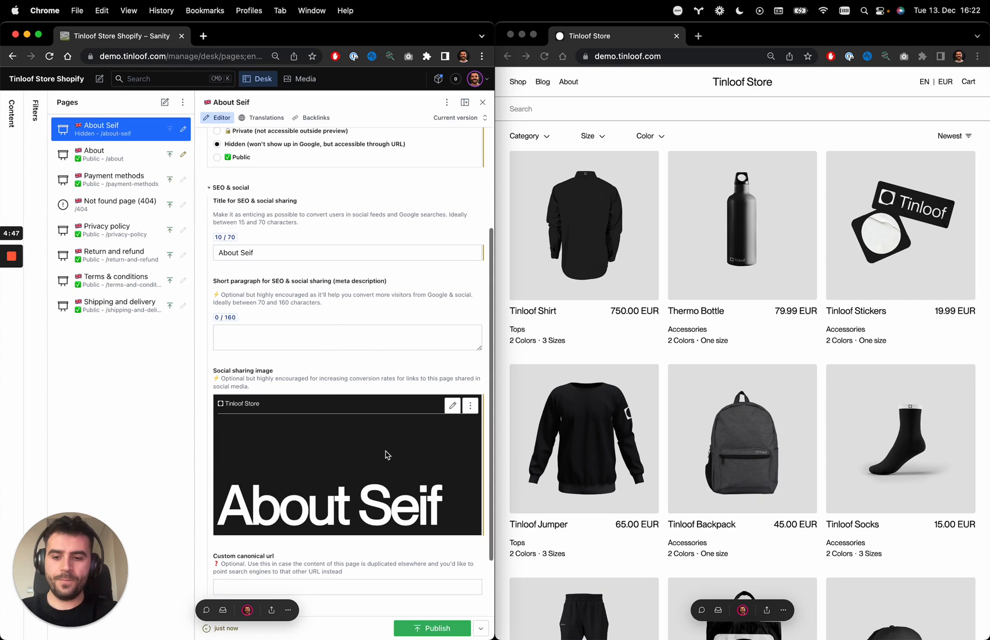
mouse_move(394, 412)
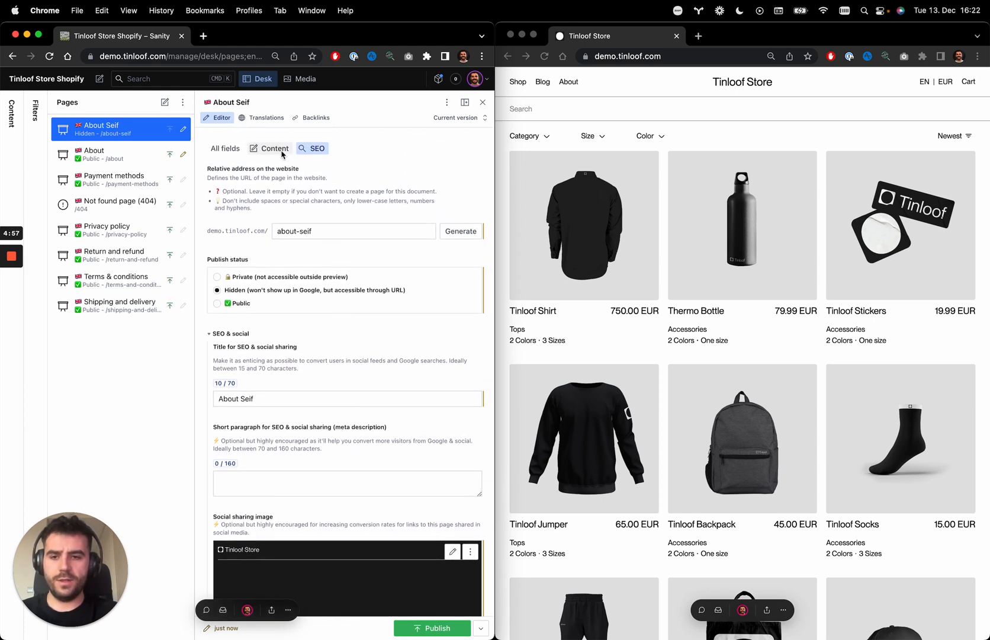
mouse_move(273, 149)
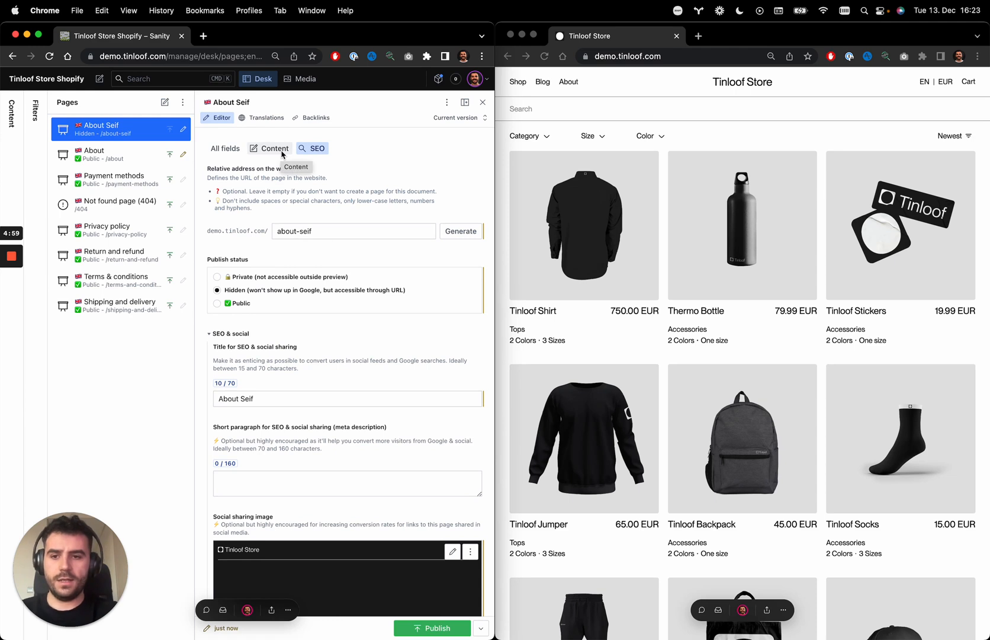
Step: Add a Hero block to the page body titled 'Hi, I'm Seif'
click(271, 151)
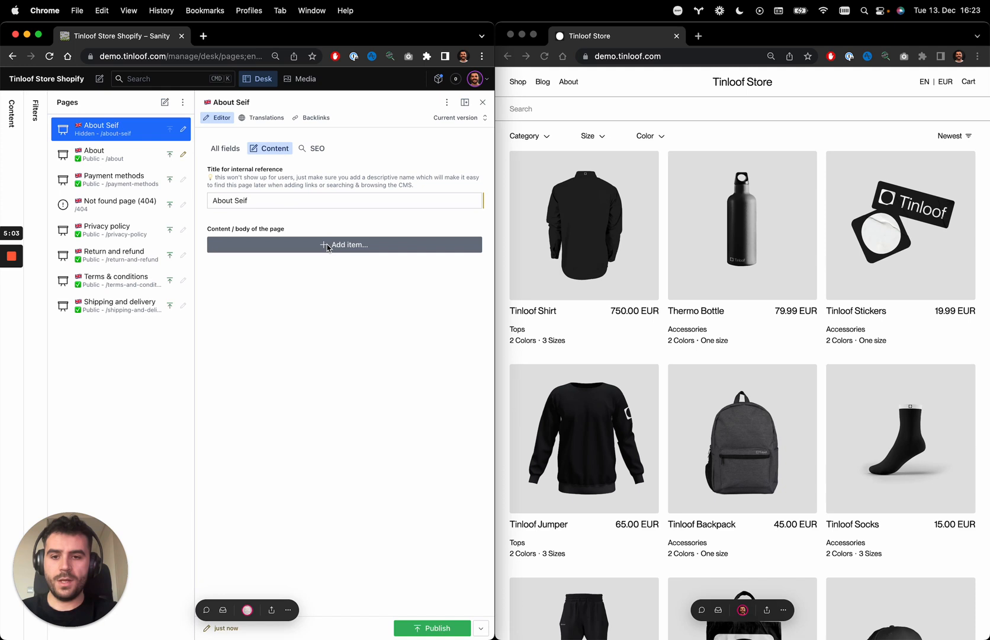
click(345, 244)
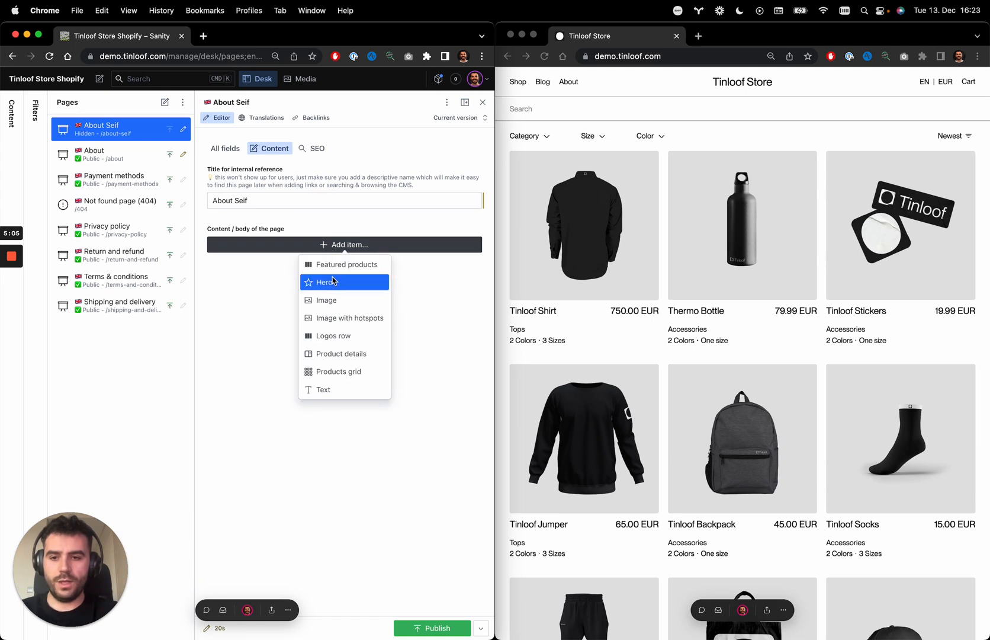
click(327, 282)
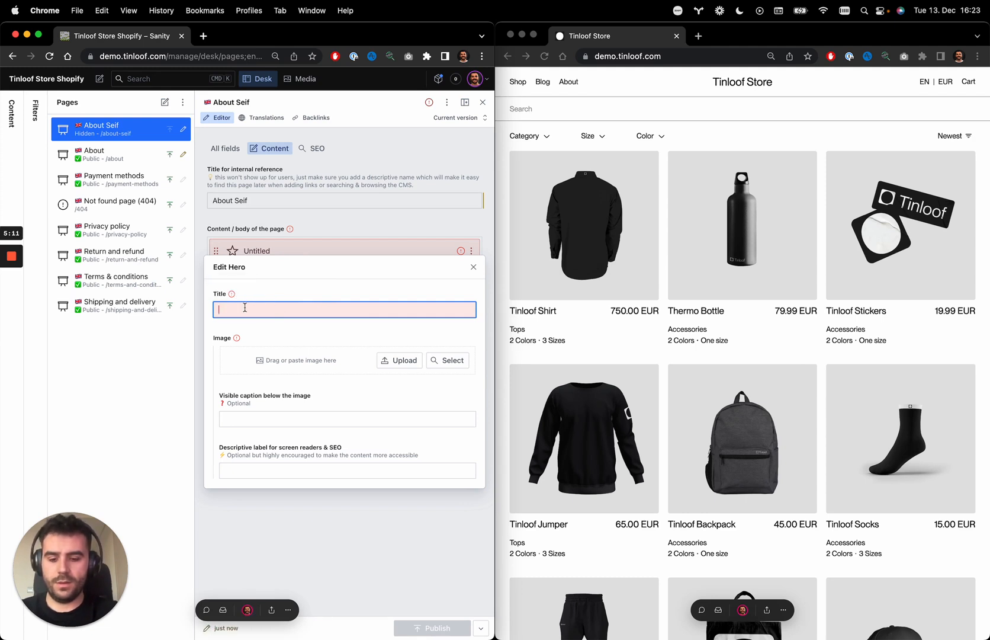
text(H)
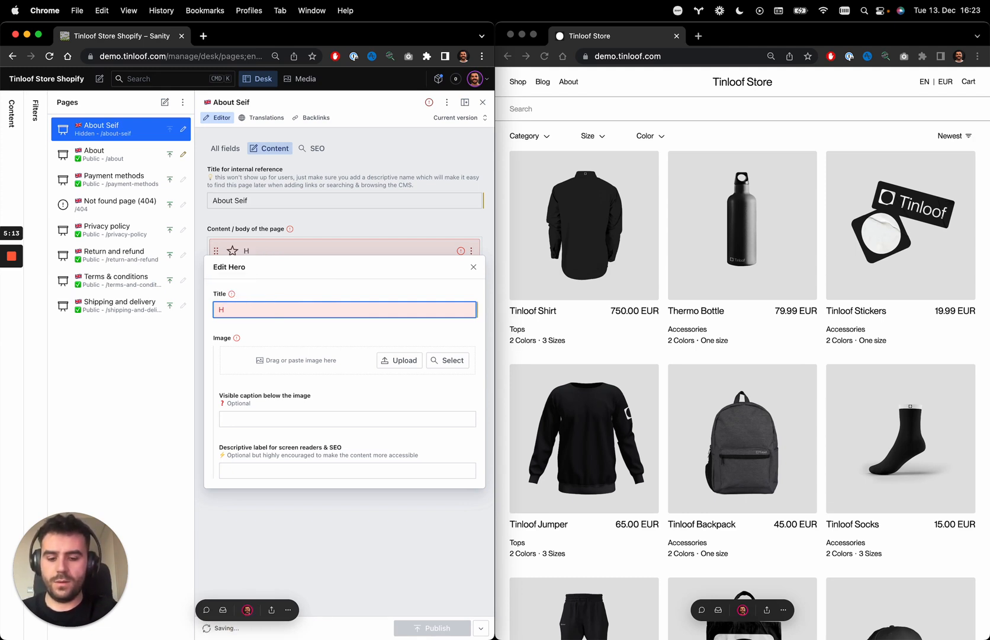
text(i, I'm Seif)
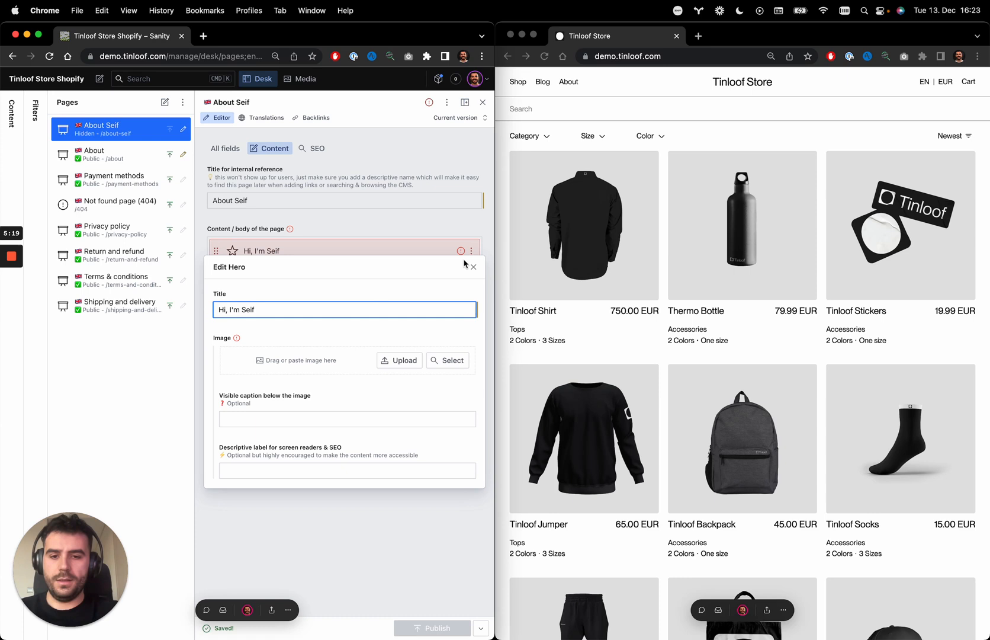
mouse_move(447, 360)
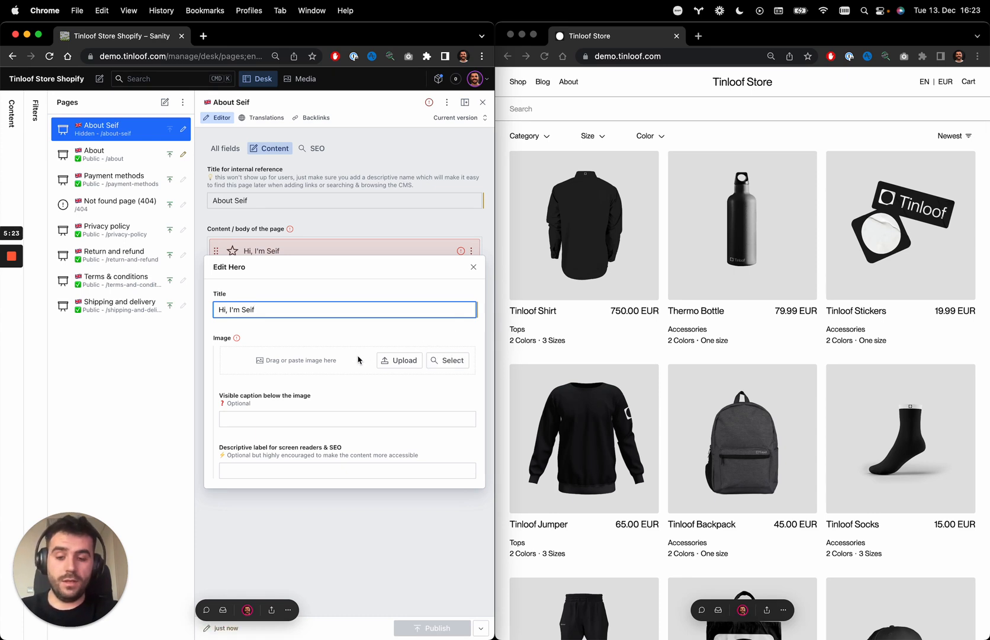
mouse_move(347, 373)
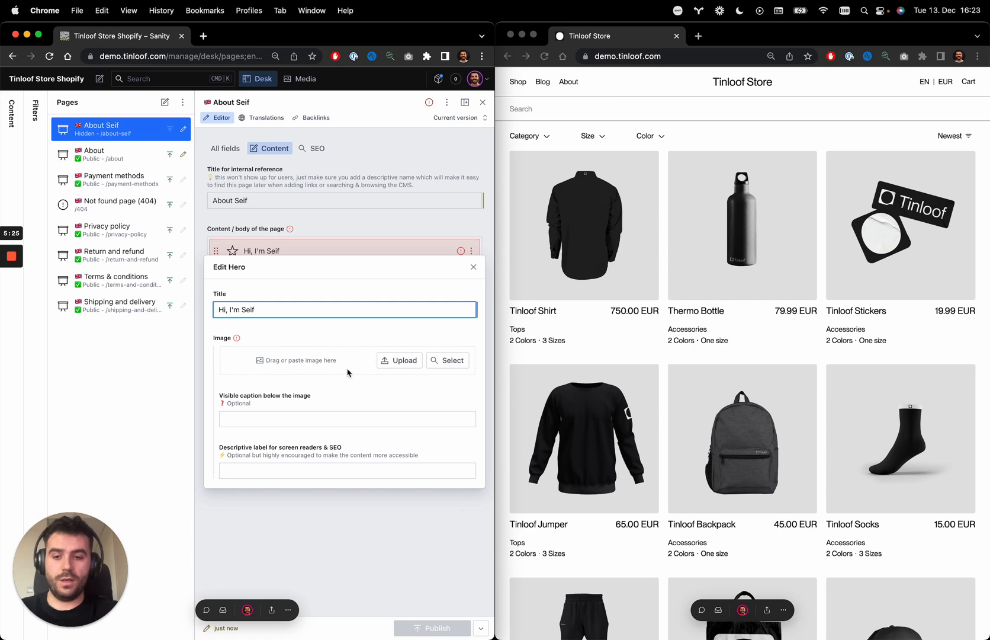
mouse_move(437, 374)
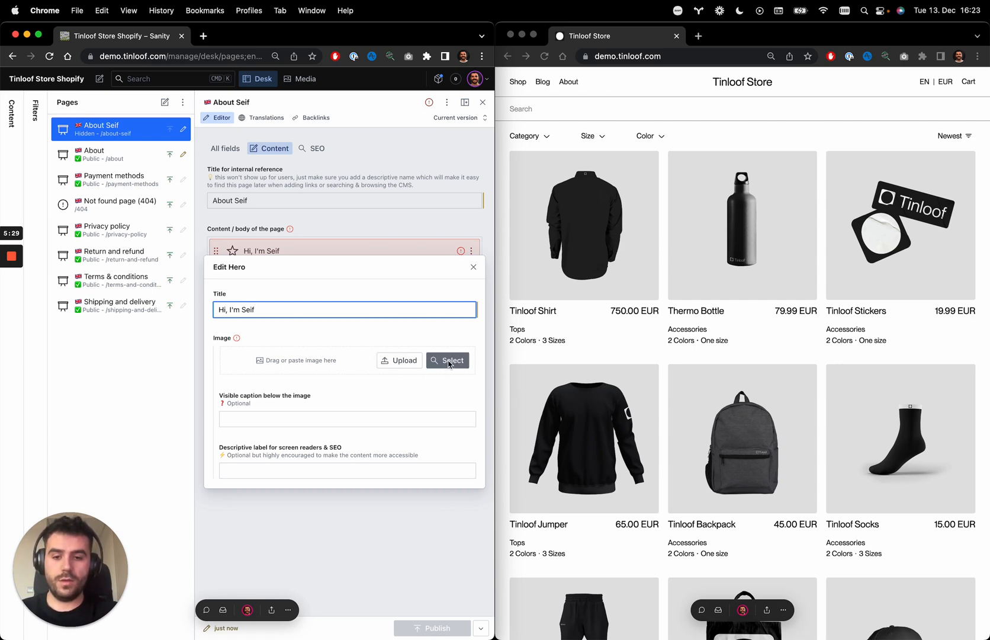
Step: Browse the hero image library filtered to the Hero Banners tag
click(449, 360)
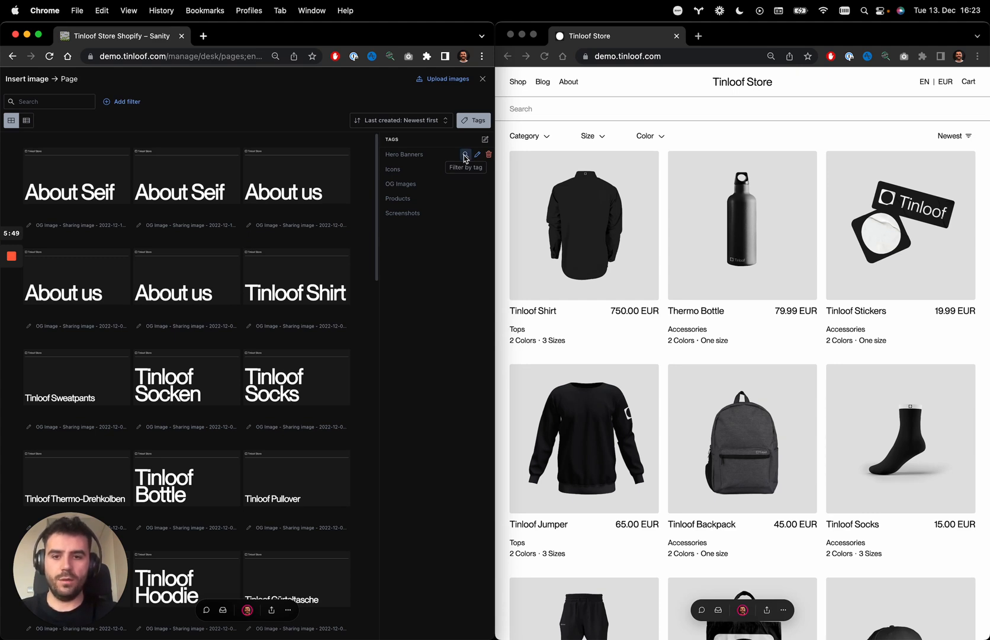
click(465, 155)
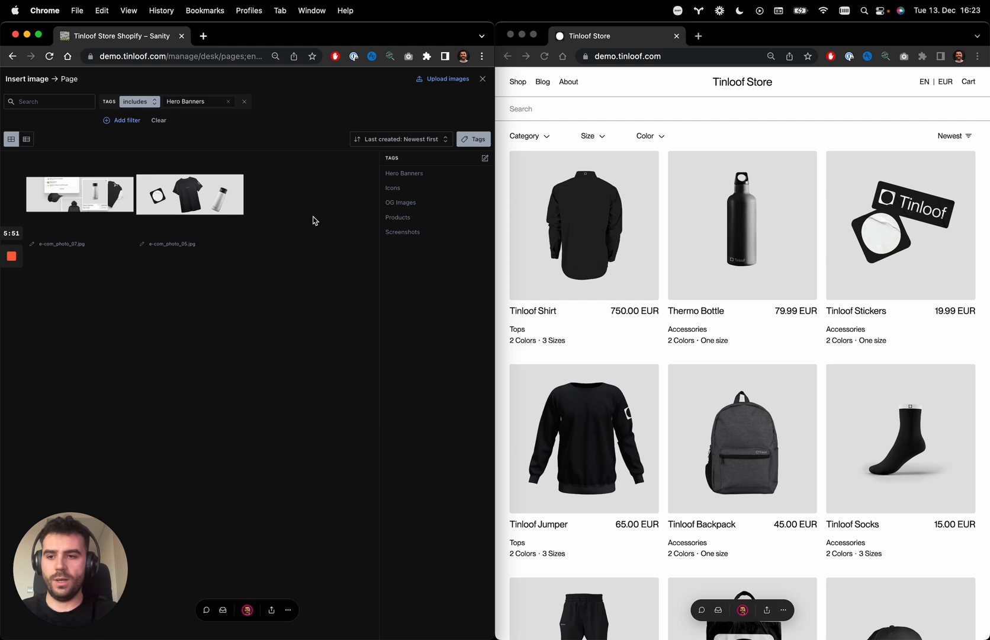
mouse_move(241, 290)
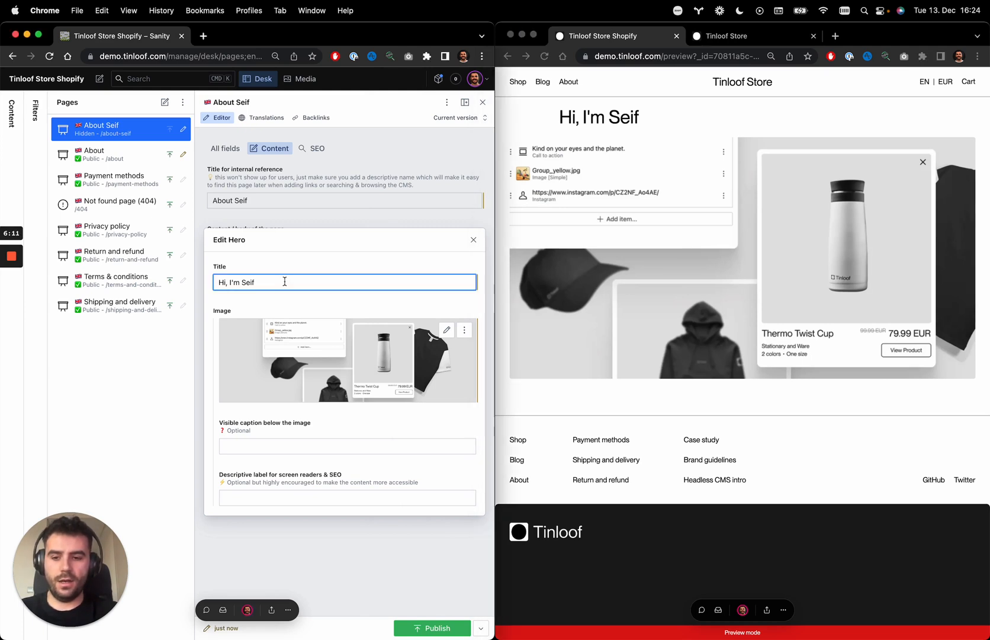
Step: Extend the hero title to 'Hi, I'm Seif and this page is about me'
text(and)
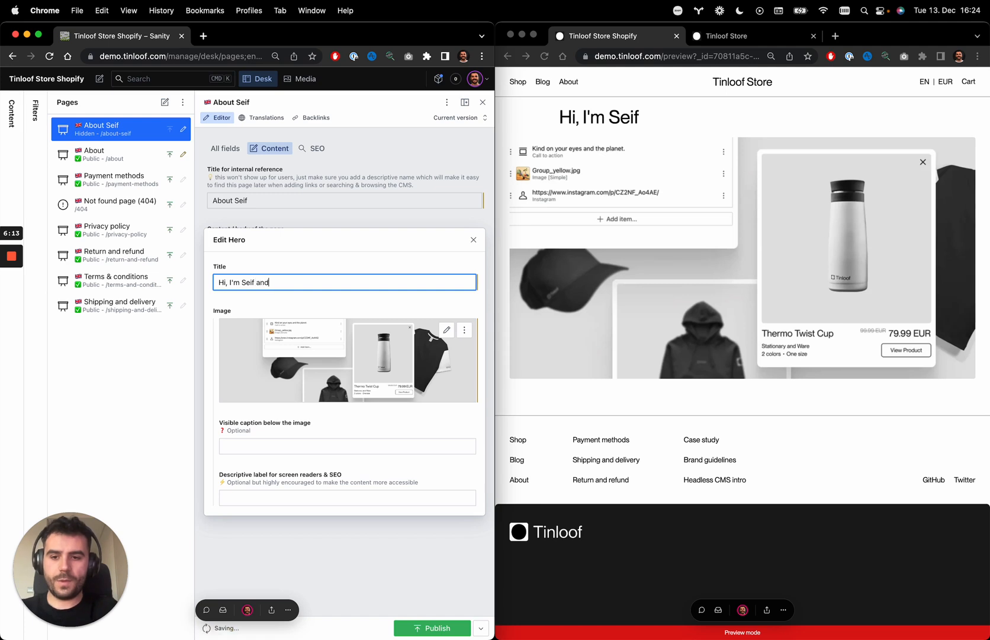
text(this)
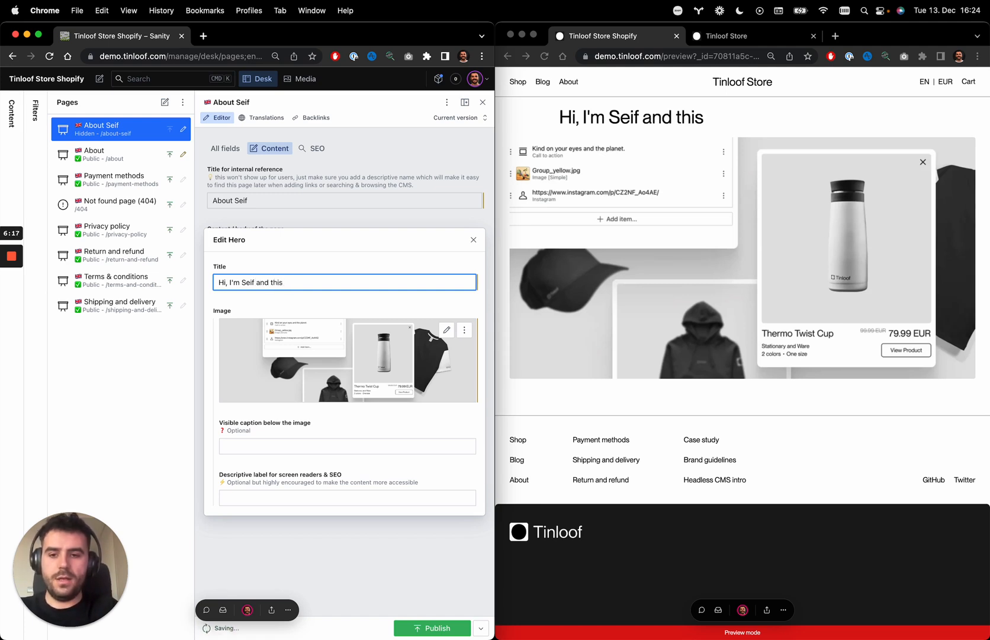
text(page is ab)
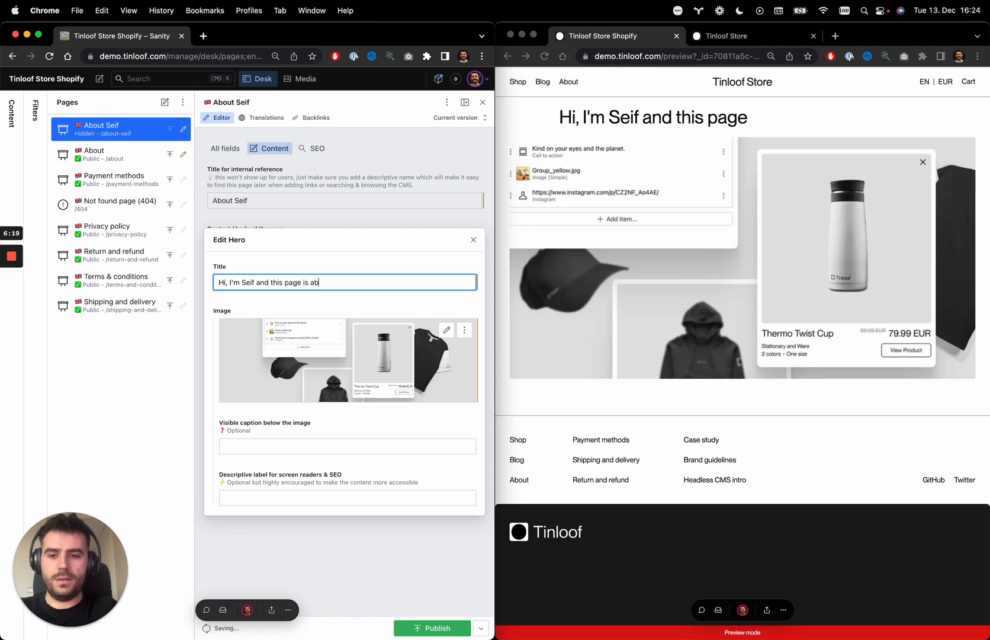
text(out me)
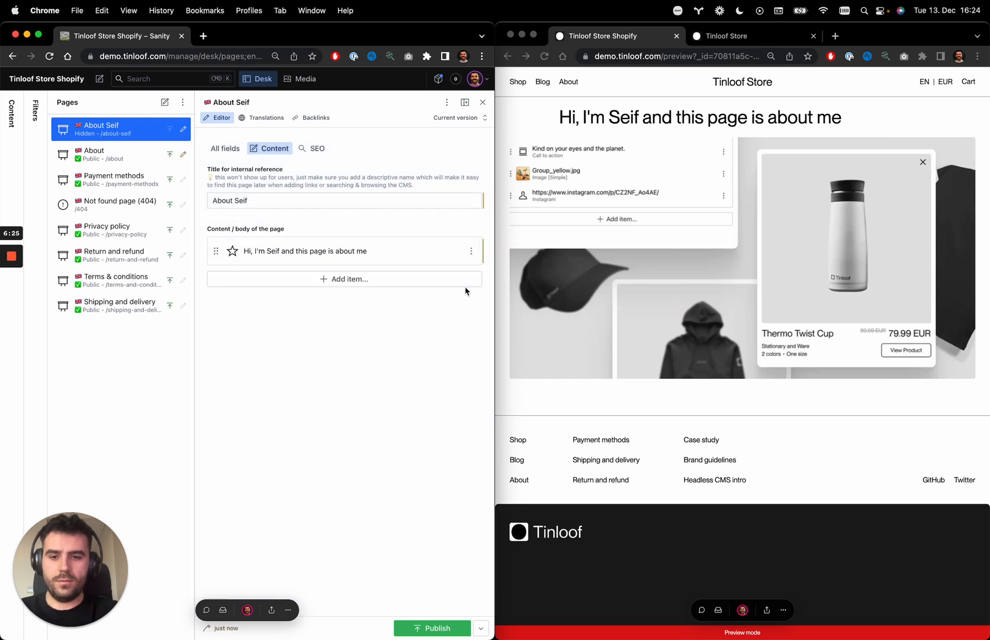
mouse_move(433, 292)
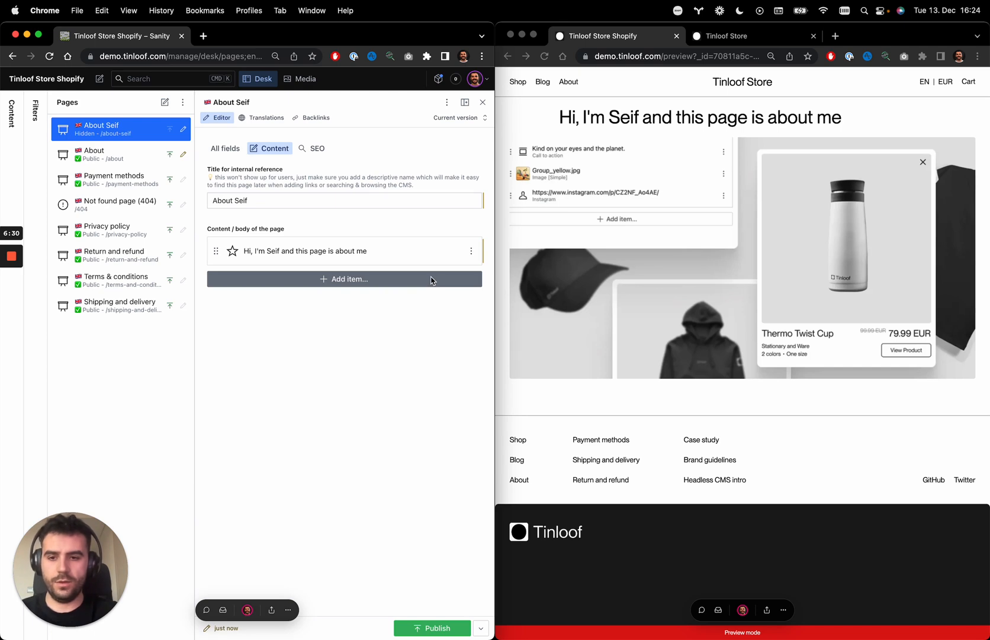
Step: Bring up the Add item menu of block types below the hero block
click(345, 278)
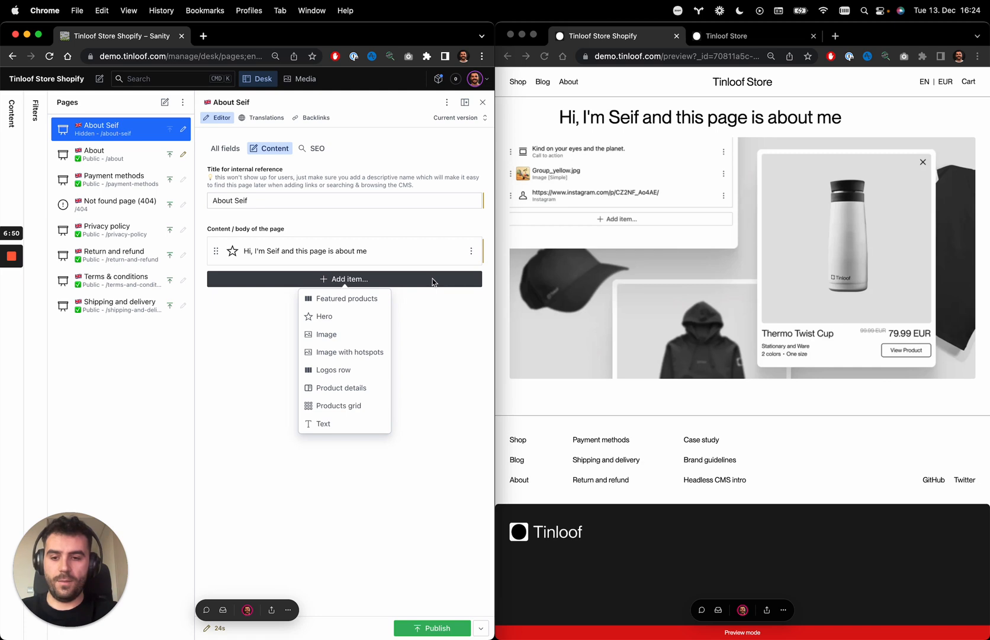
mouse_move(327, 334)
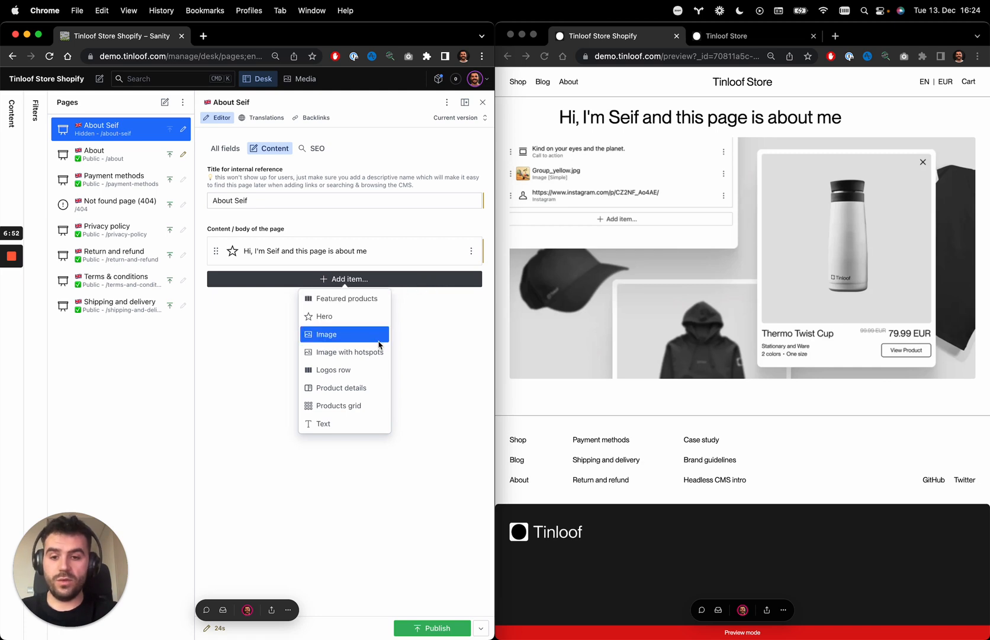
mouse_move(376, 369)
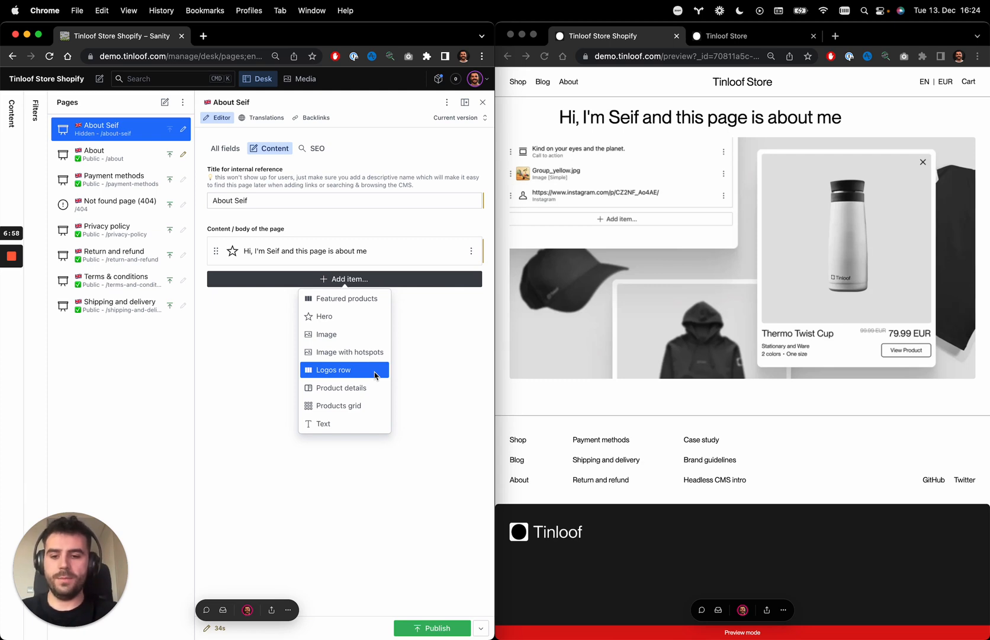
mouse_move(374, 395)
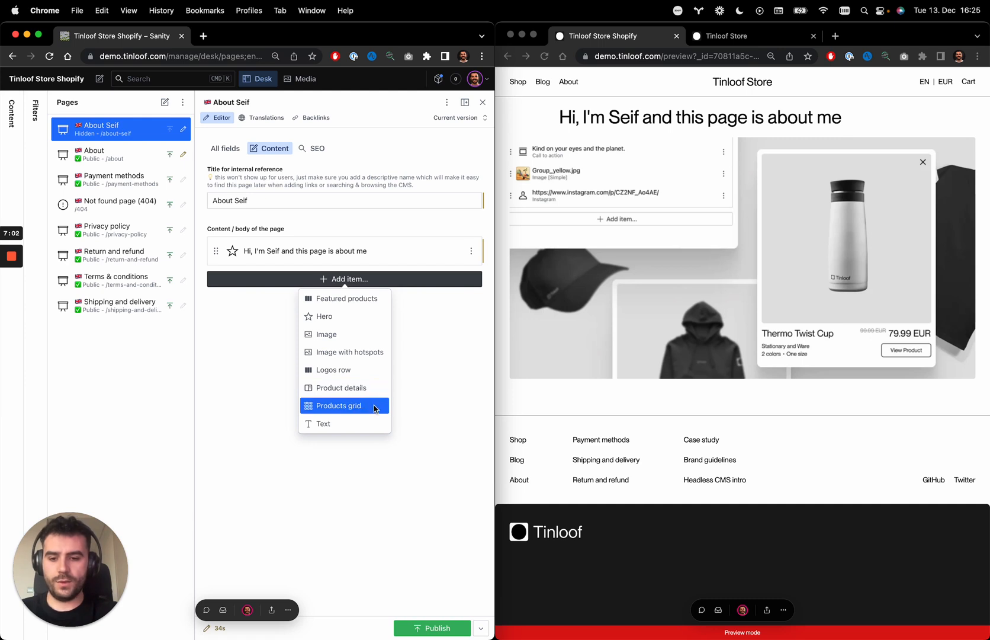
Step: Add a Products grid block and put Tinloof T-Shirt in it
click(337, 405)
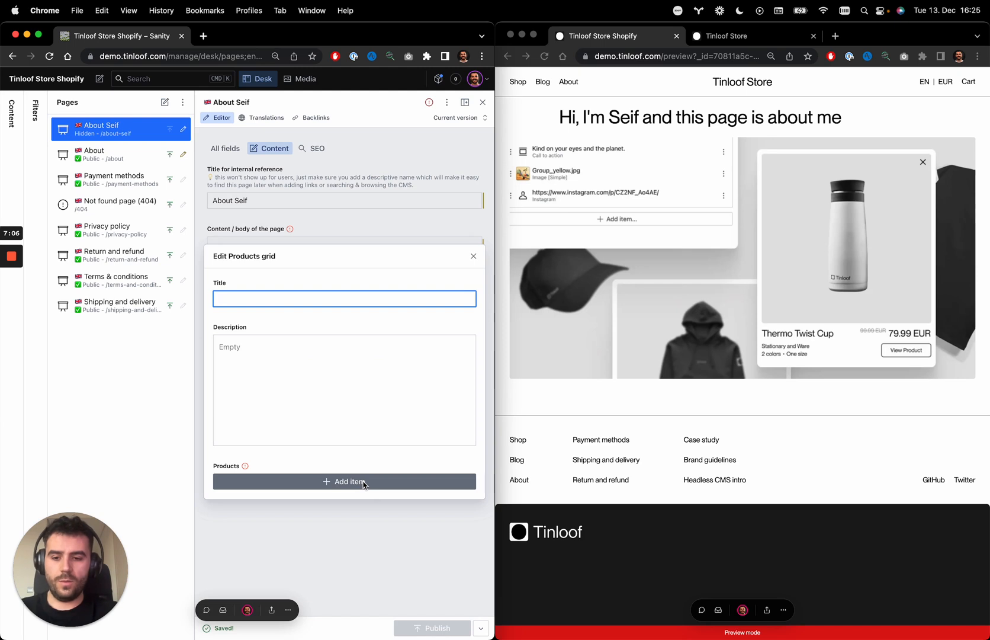
click(345, 481)
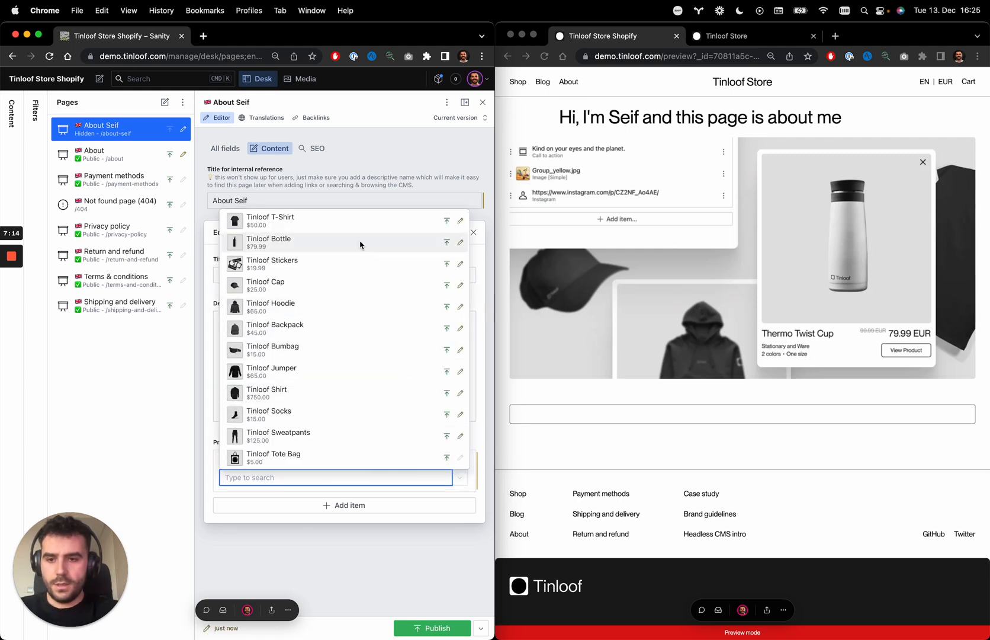
click(270, 218)
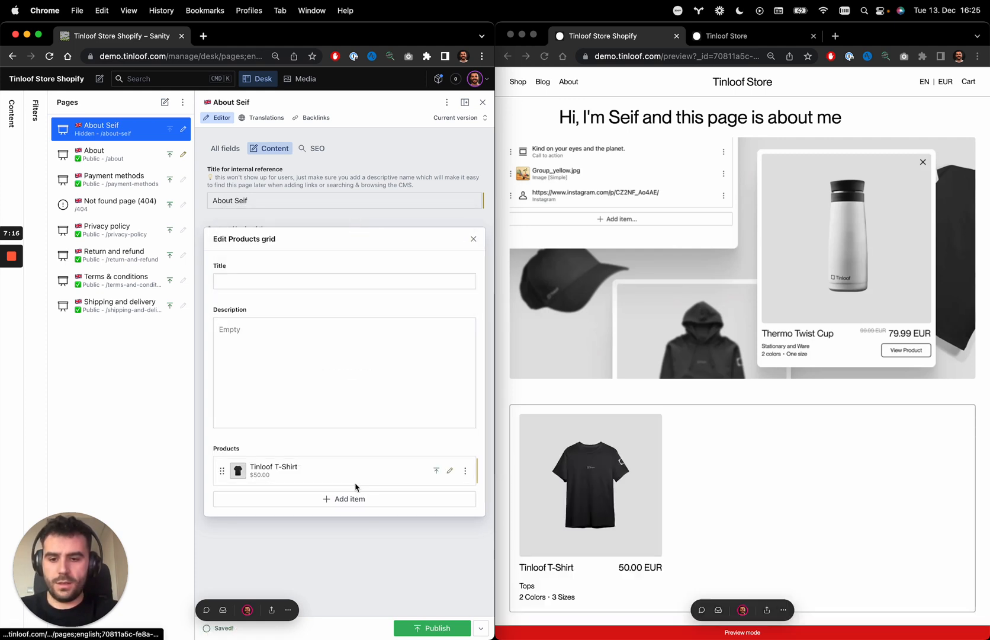
Step: Add Tinloof Cap and Tinloof Hoodie to the grid via the search field
text(ca)
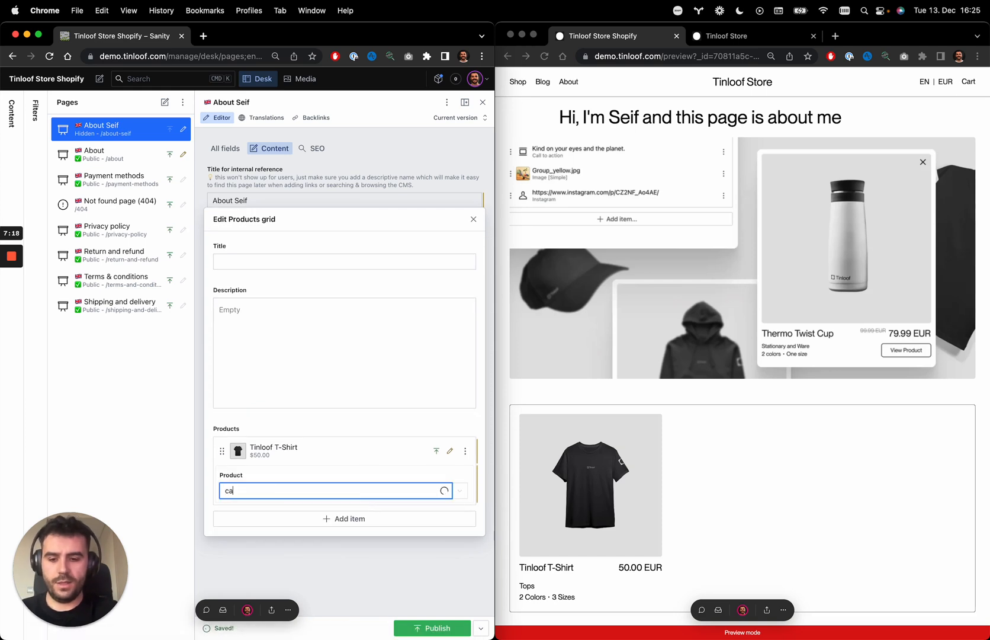
click(336, 490)
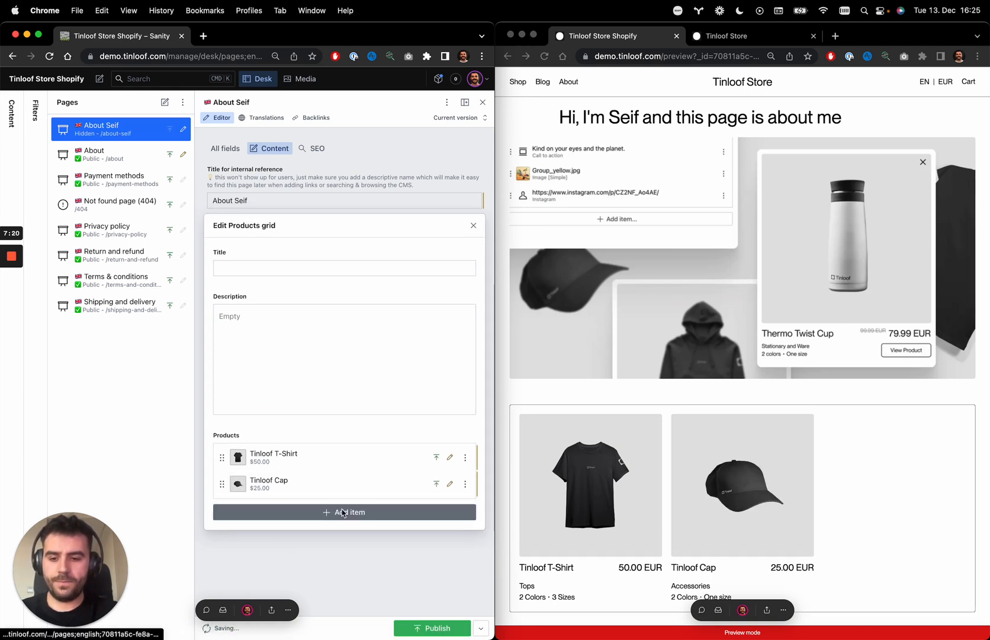
text(ho)
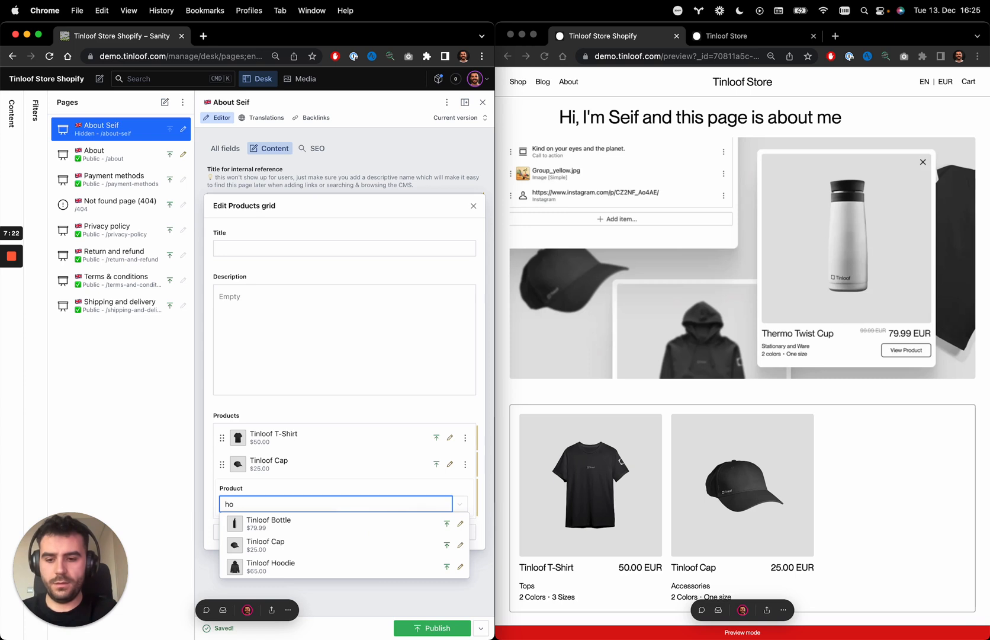
click(270, 566)
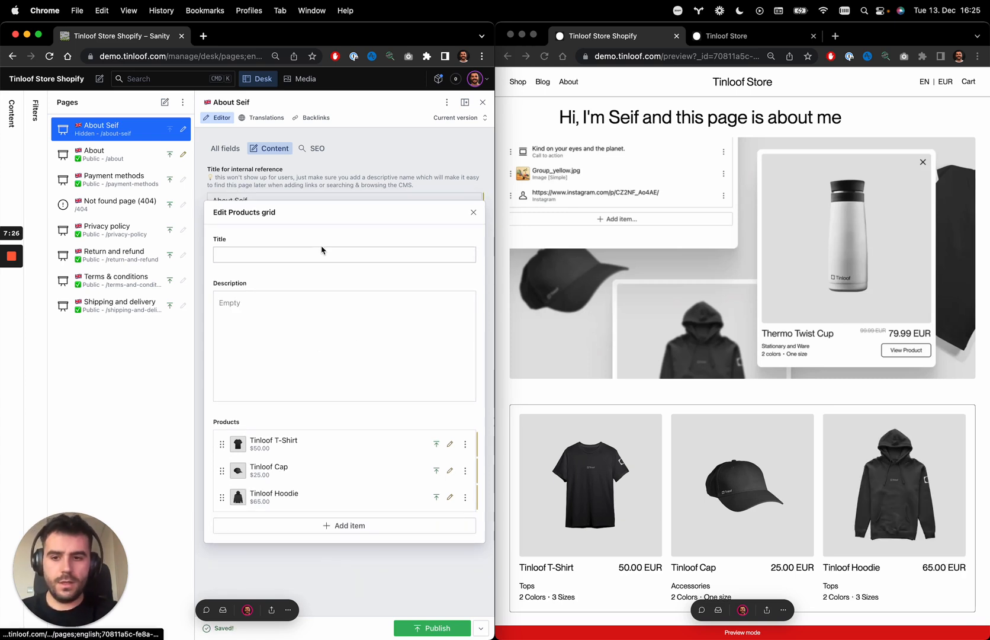
click(344, 254)
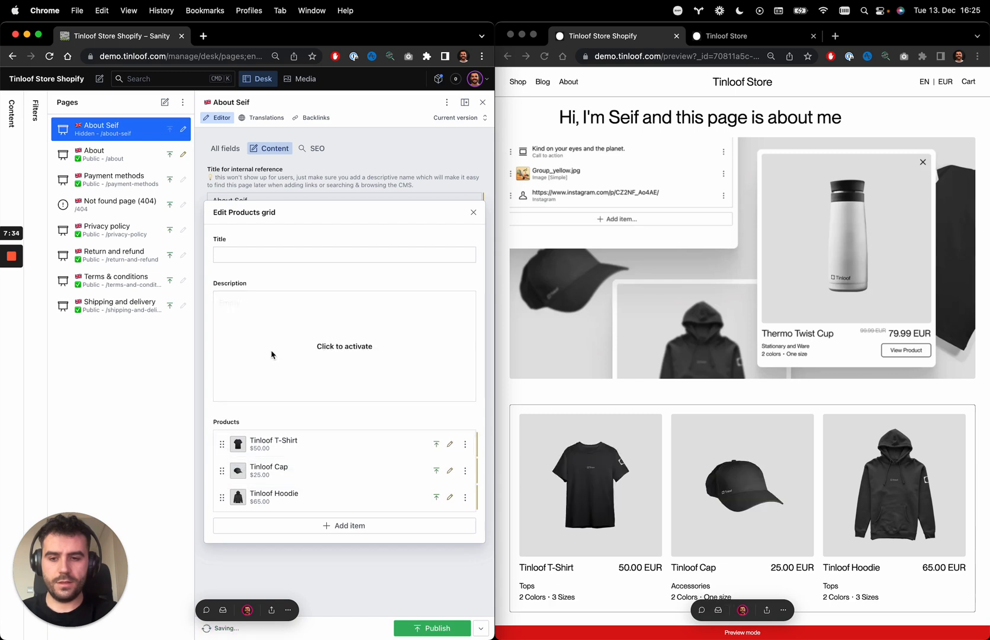
Step: Title the grid 'My favourite products'
click(345, 254)
text(My v)
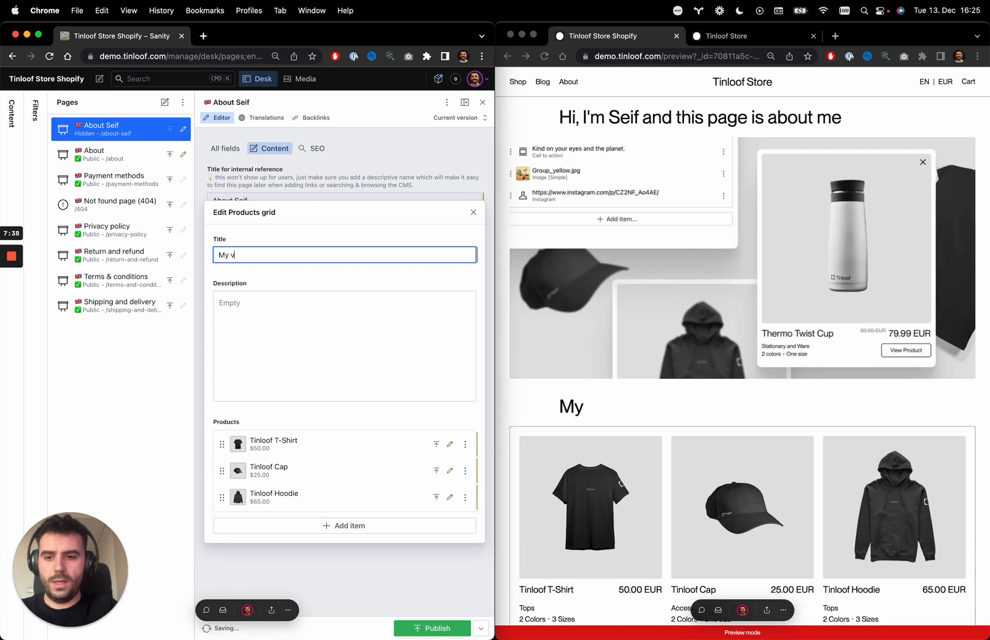
text(avou)
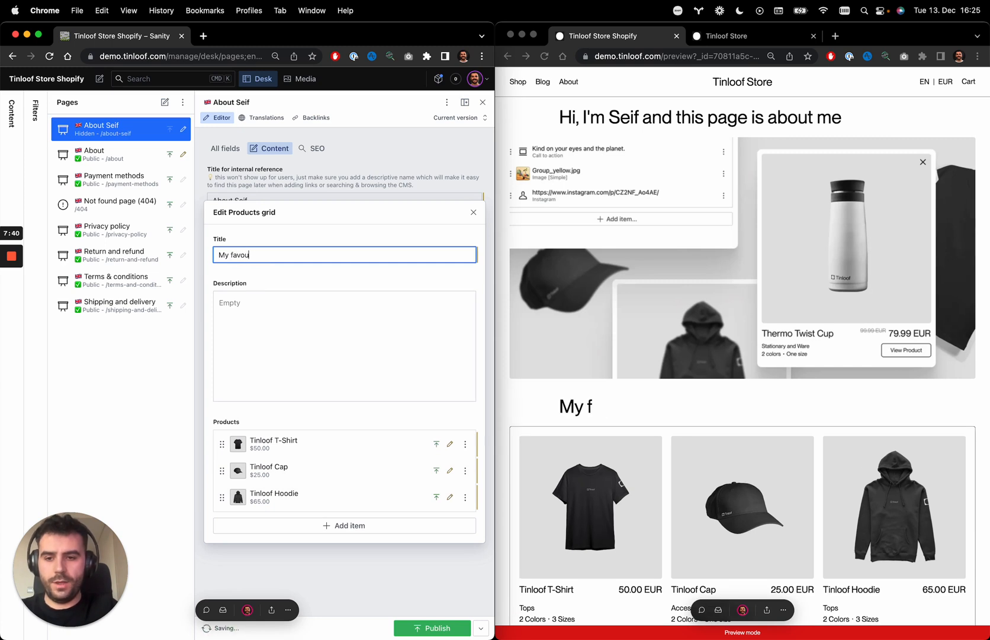
text(rite products)
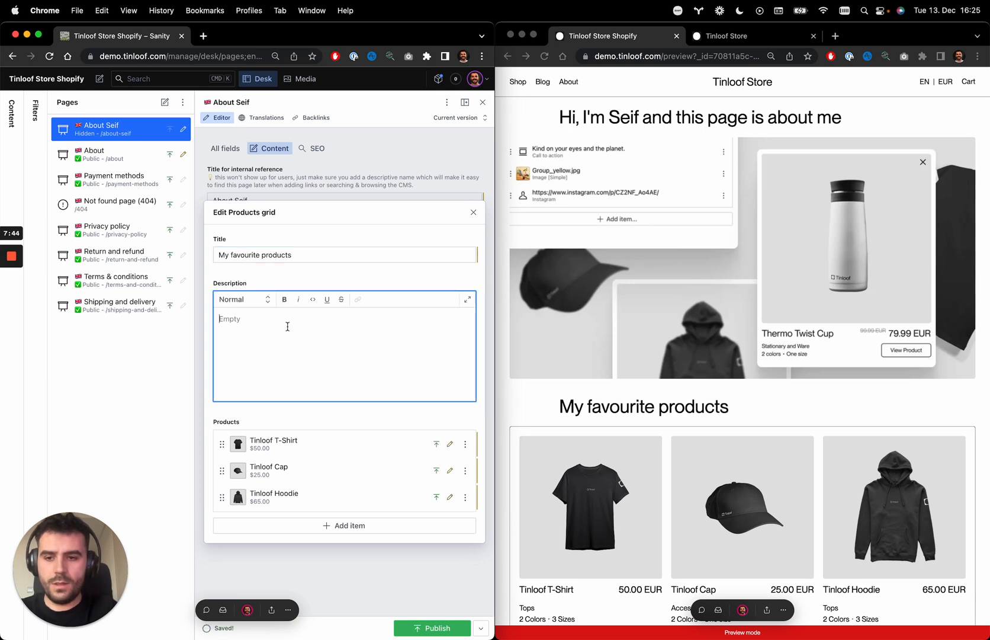
Step: Enter the description 'This is a list of my favorite products' accepting the 'favorite' spelling suggestion
text(This is a)
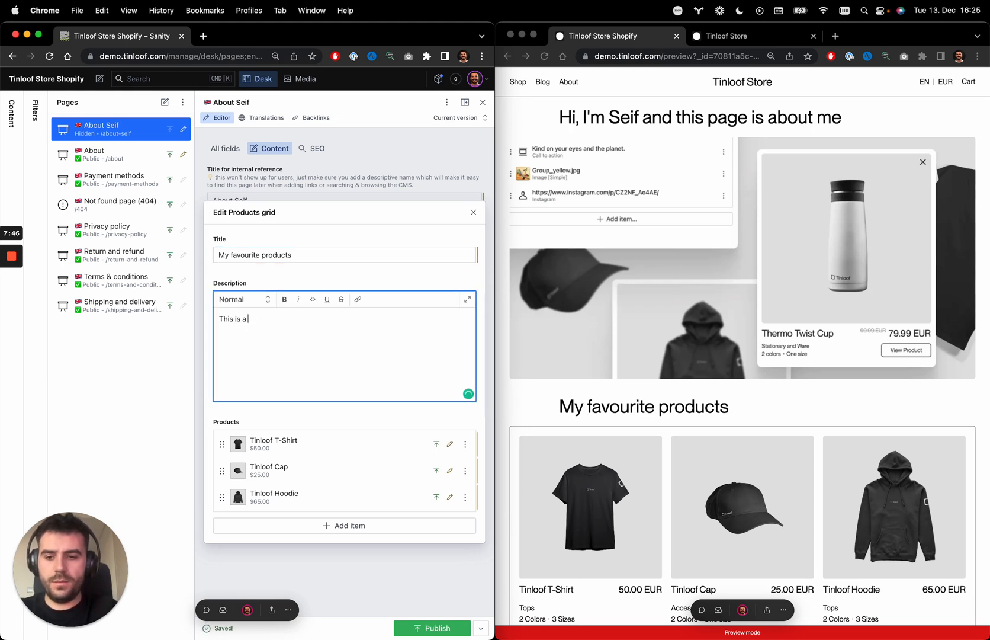
text(list of my)
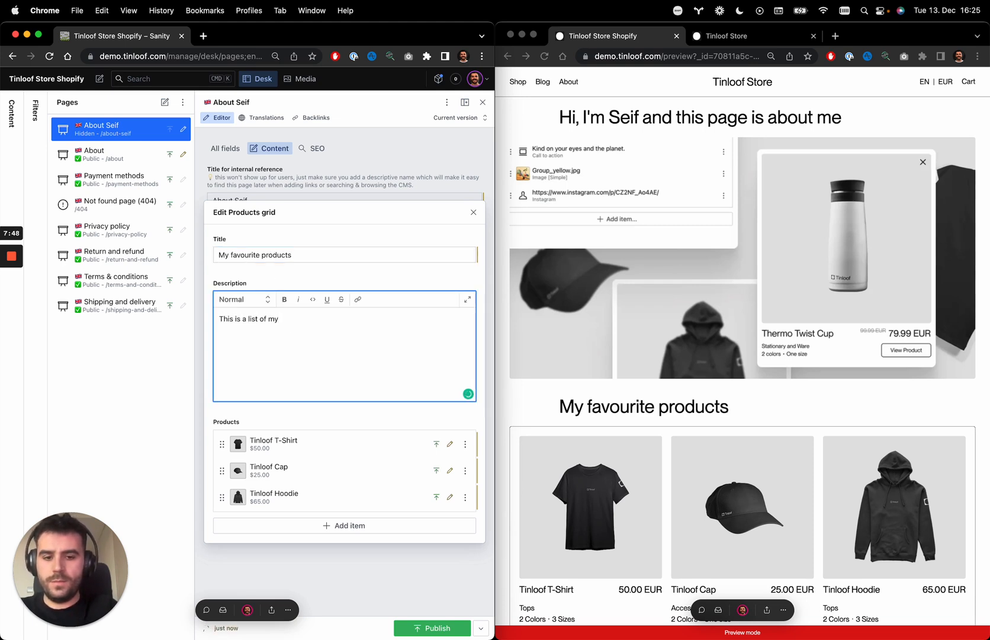
text(favourite product)
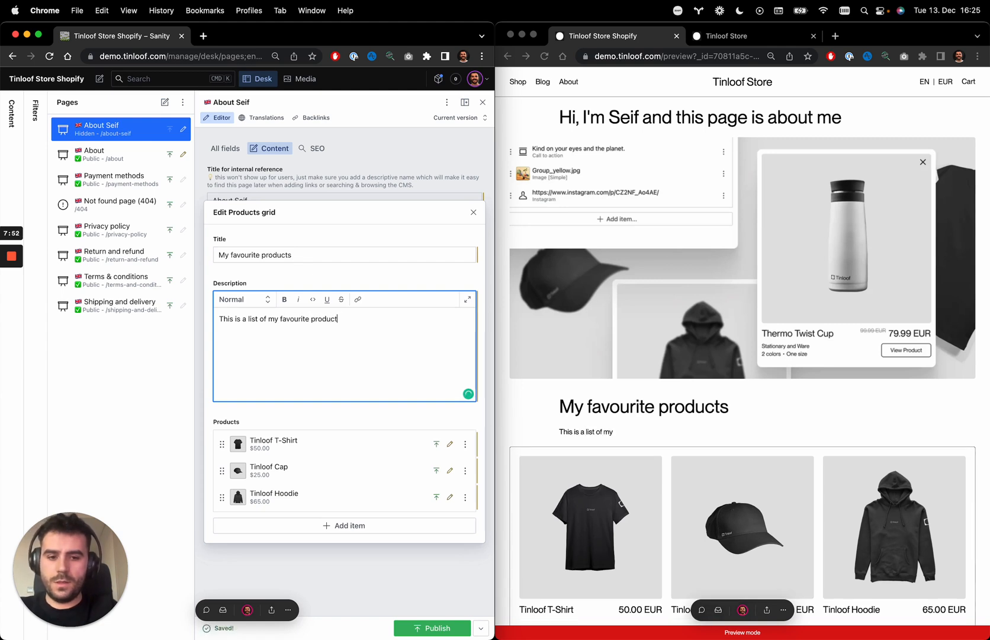
text(s)
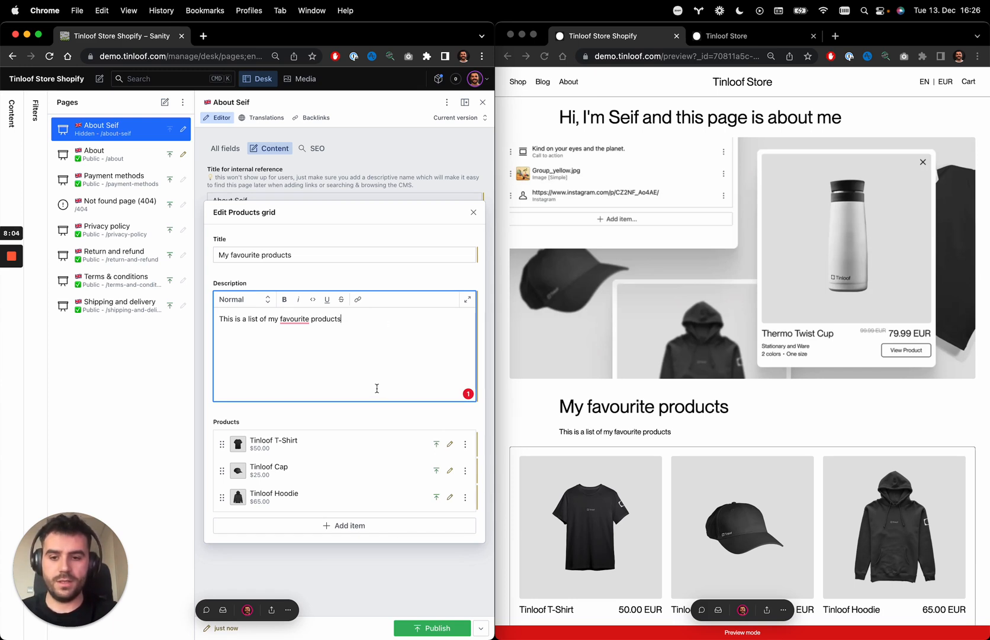
click(294, 319)
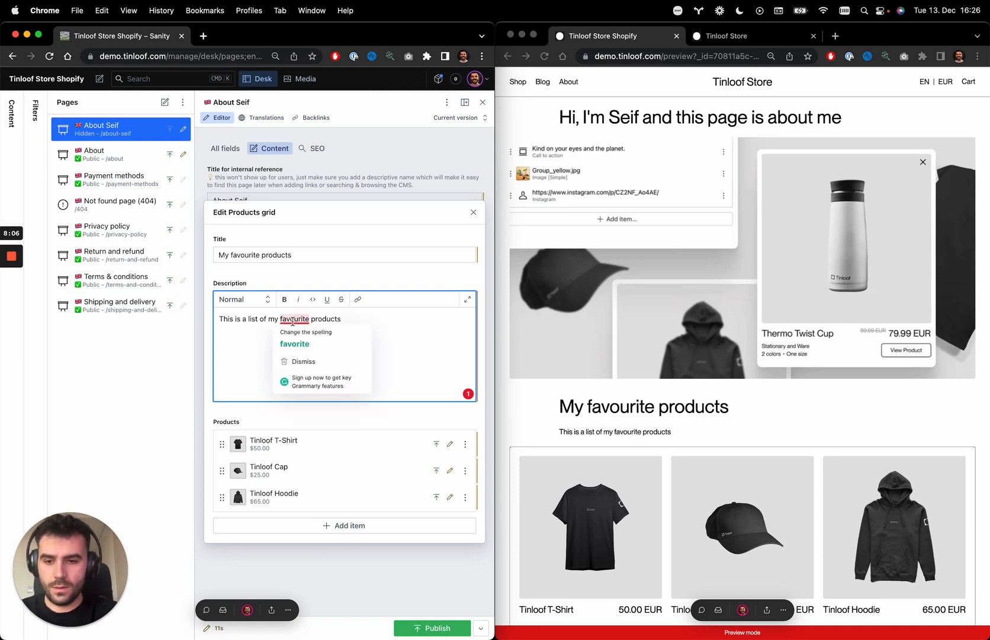
click(294, 345)
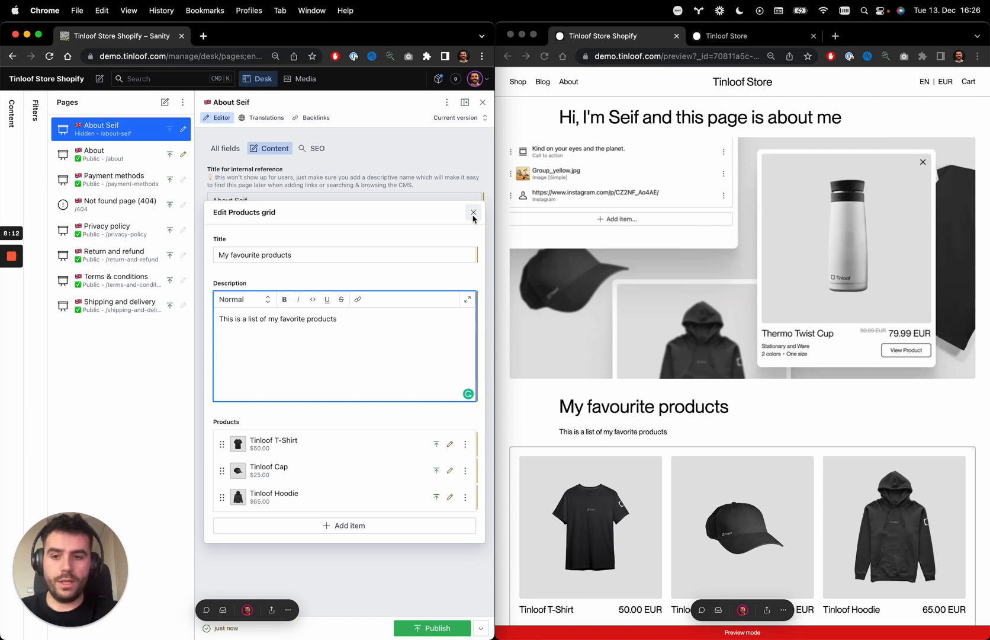
Step: Close the Edit Products grid dialog and drag the grid back below the hero in the body list
click(473, 212)
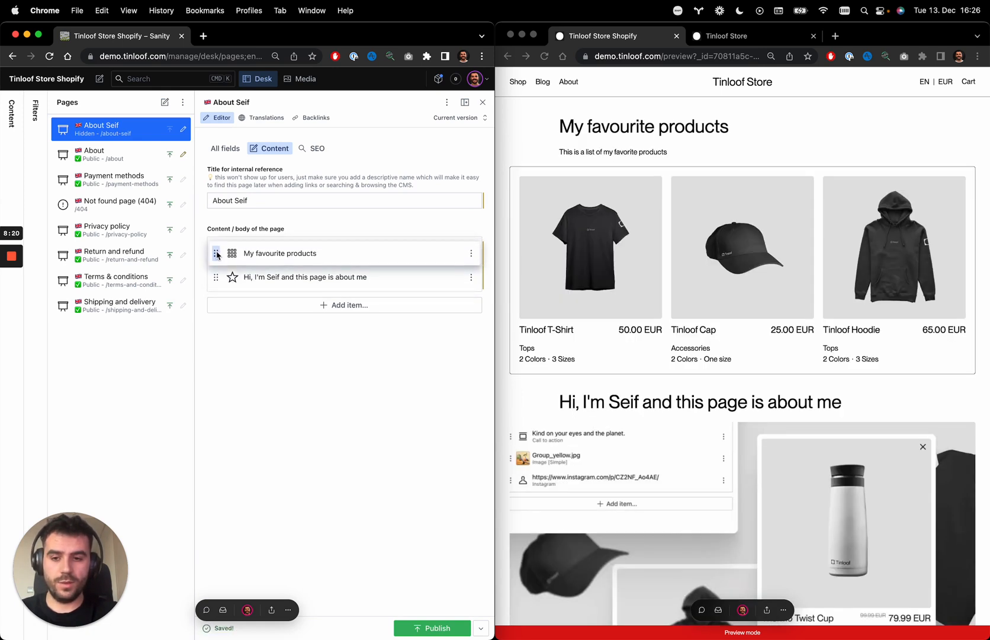
drag(216, 254, 216, 280)
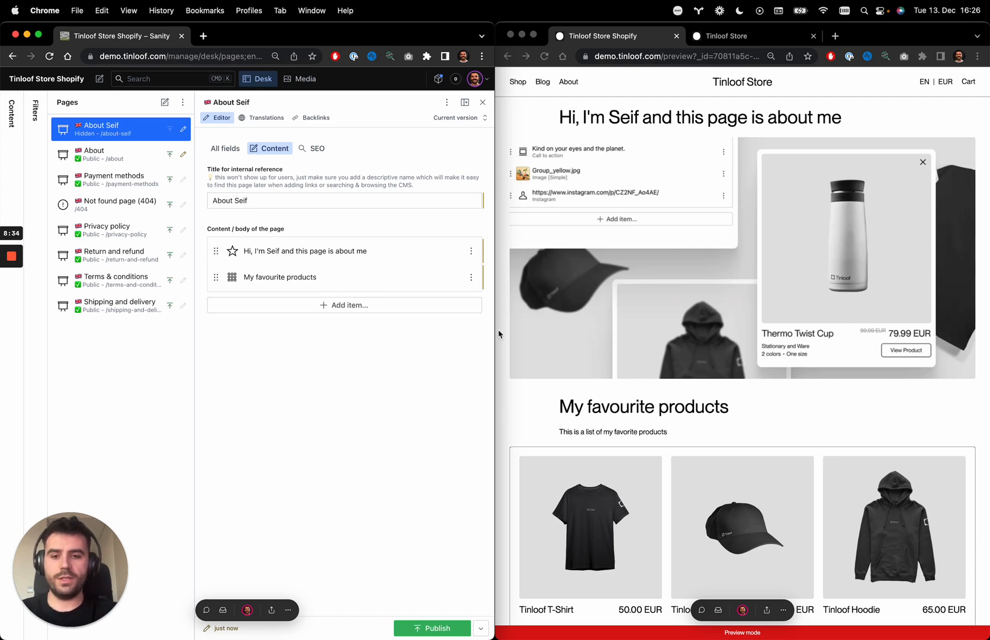
mouse_move(460, 390)
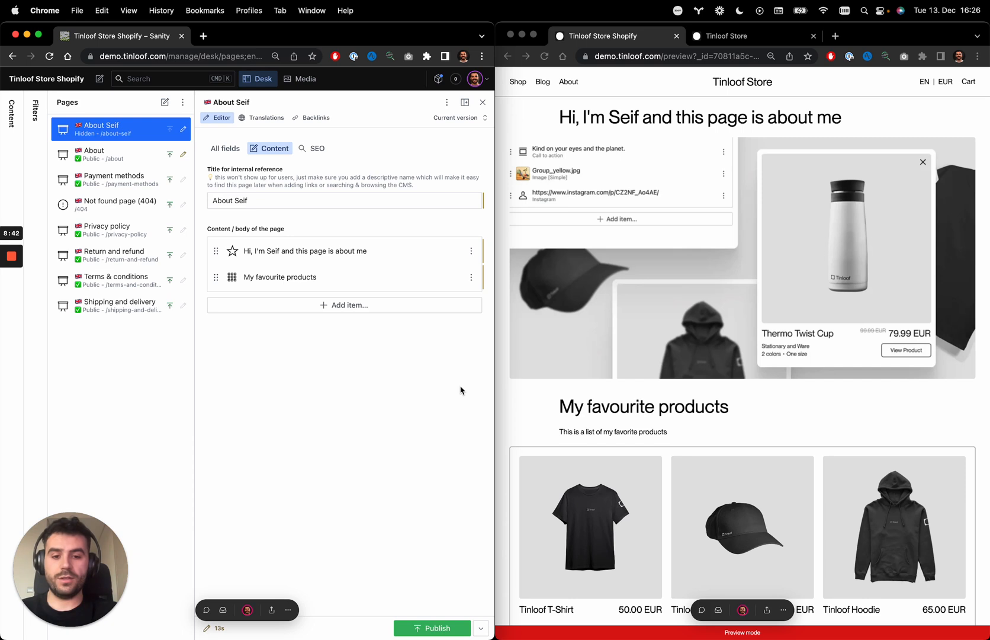
mouse_move(526, 415)
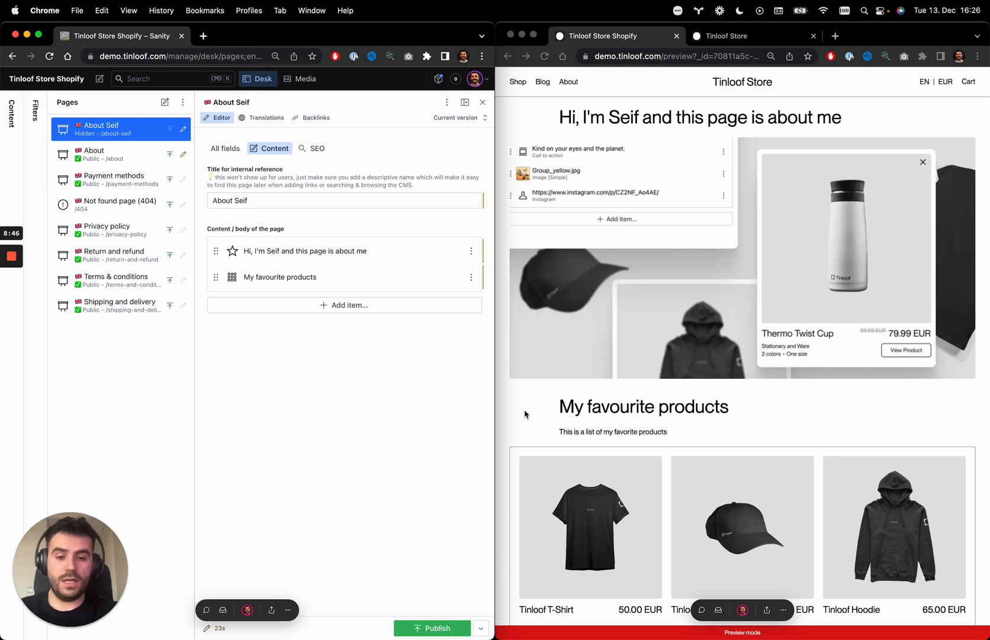
mouse_move(651, 433)
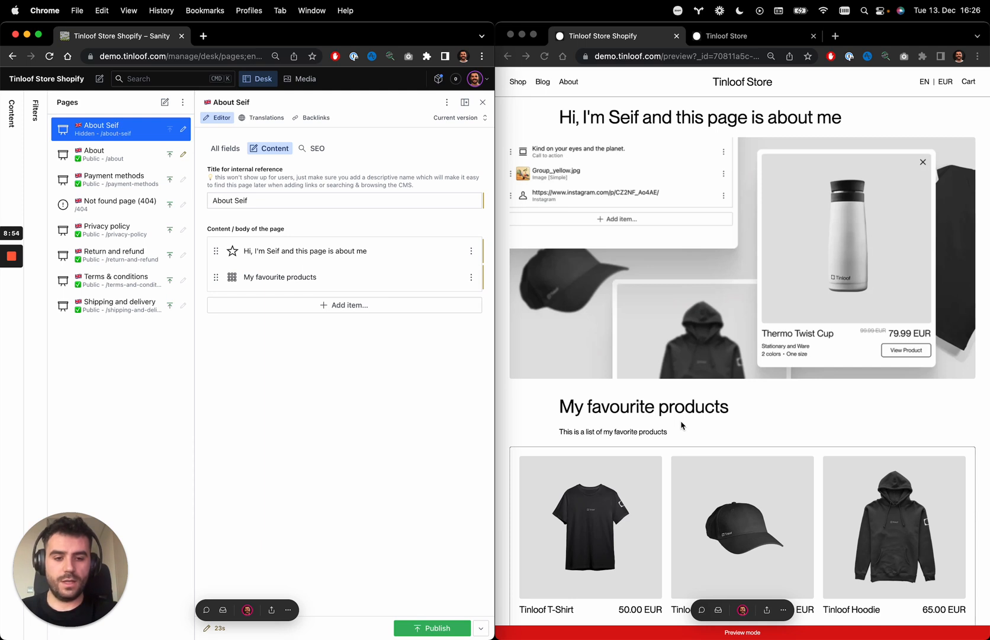
mouse_move(682, 410)
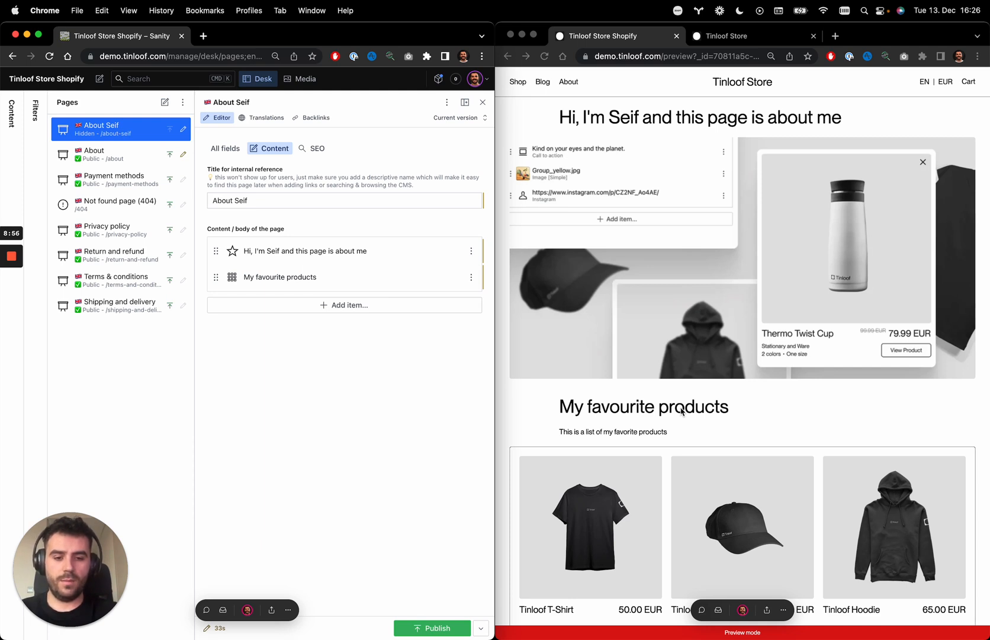
Step: Post a 'merch' comment on 'products' in the grid heading and view its thread
double_click(696, 406)
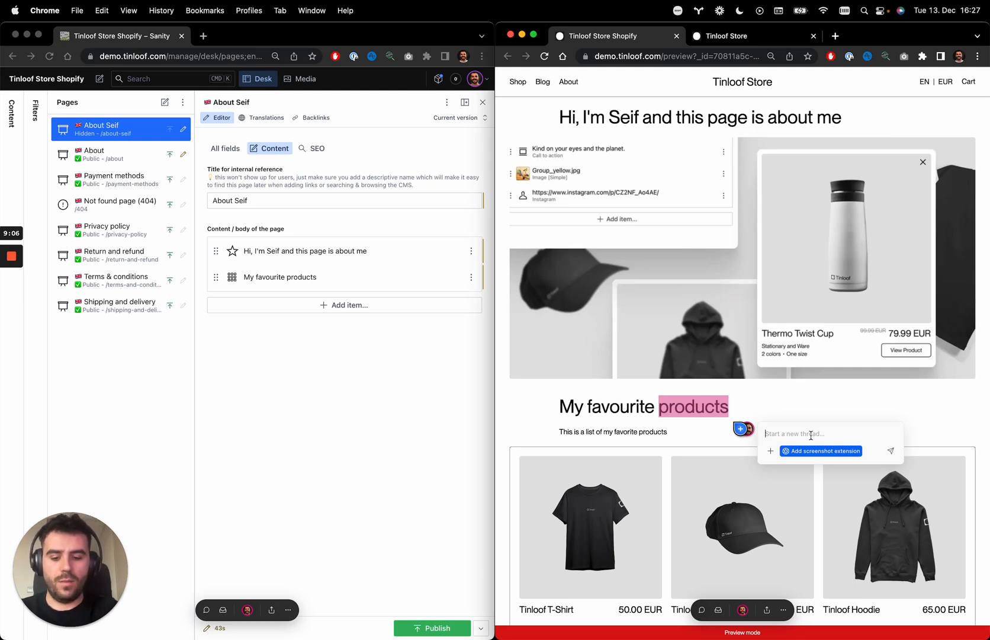
text(merch)
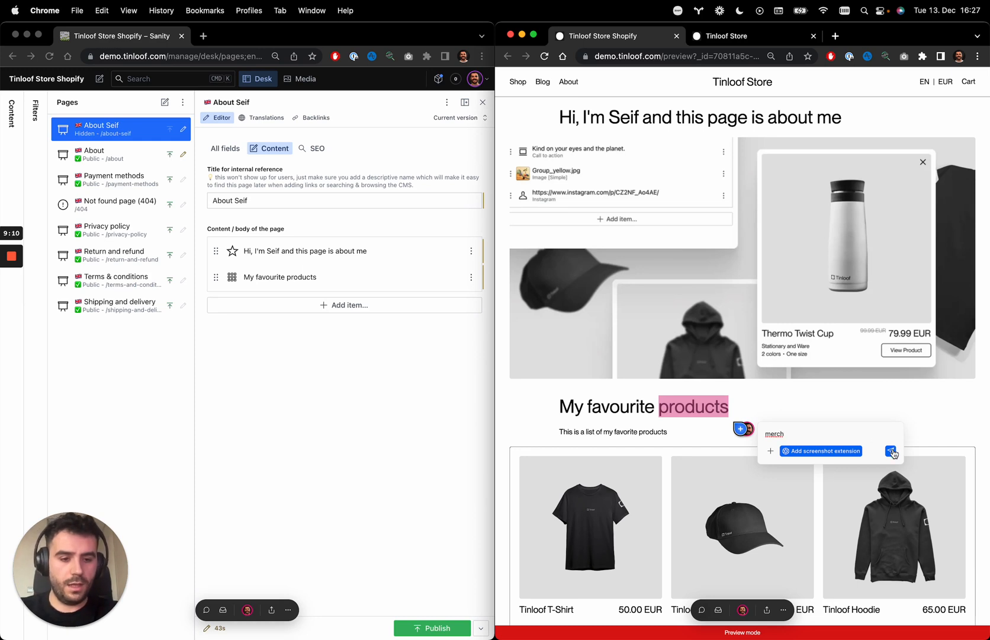
mouse_move(893, 452)
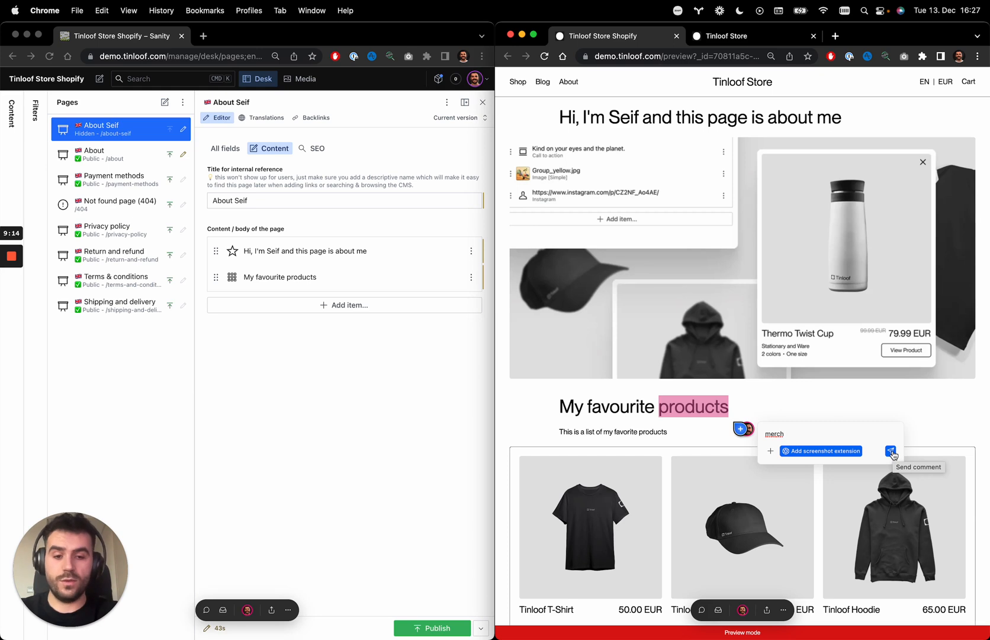
click(893, 453)
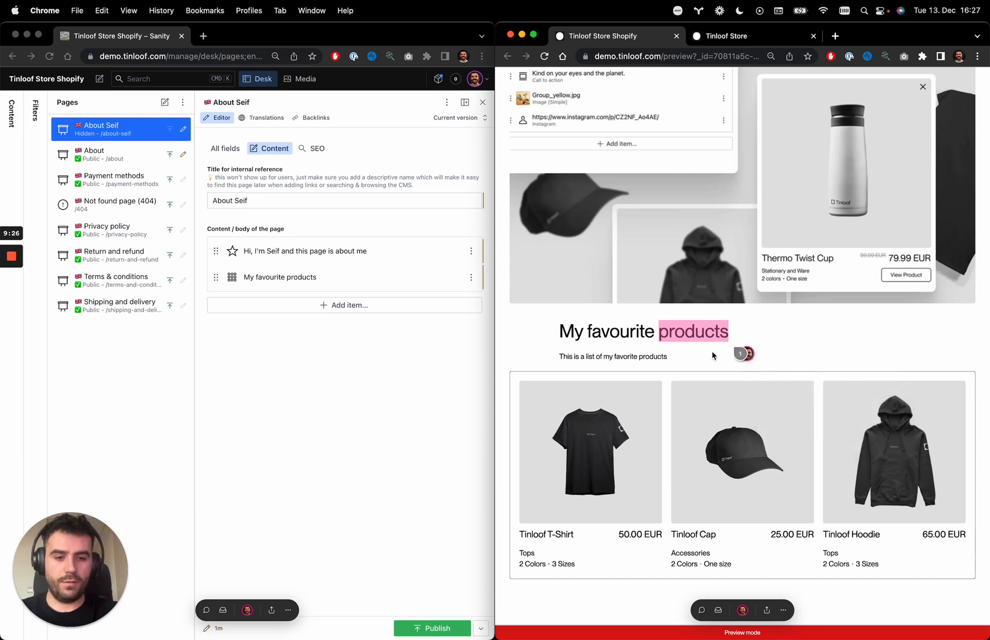
click(743, 354)
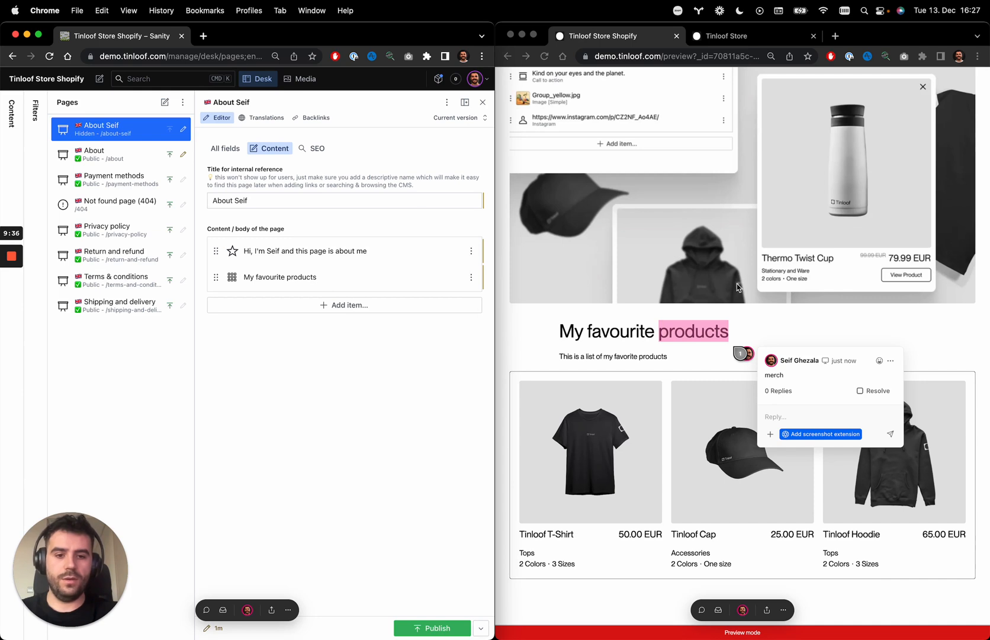
mouse_move(327, 178)
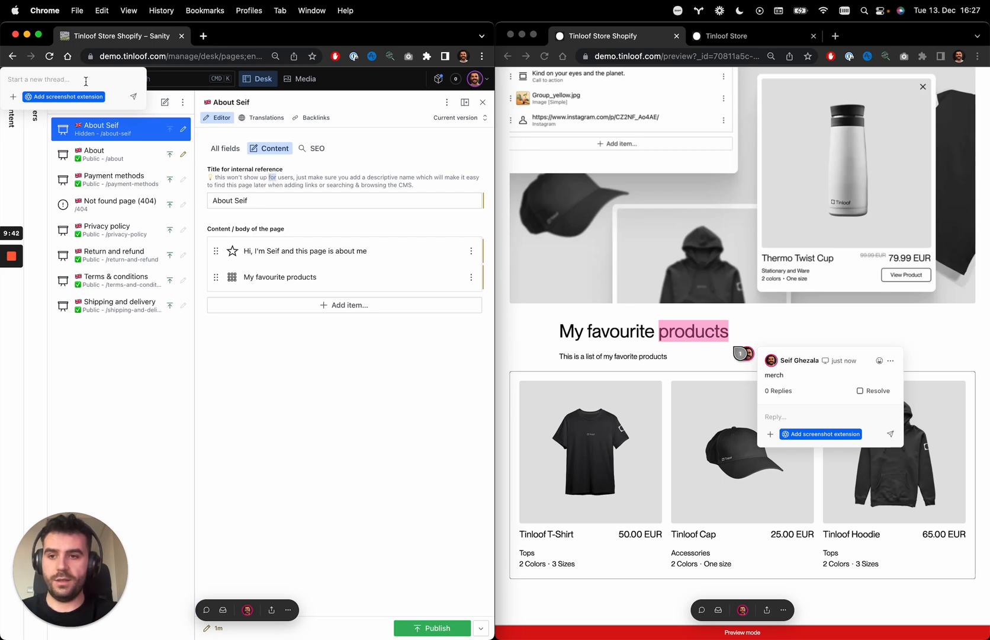
text(Improve)
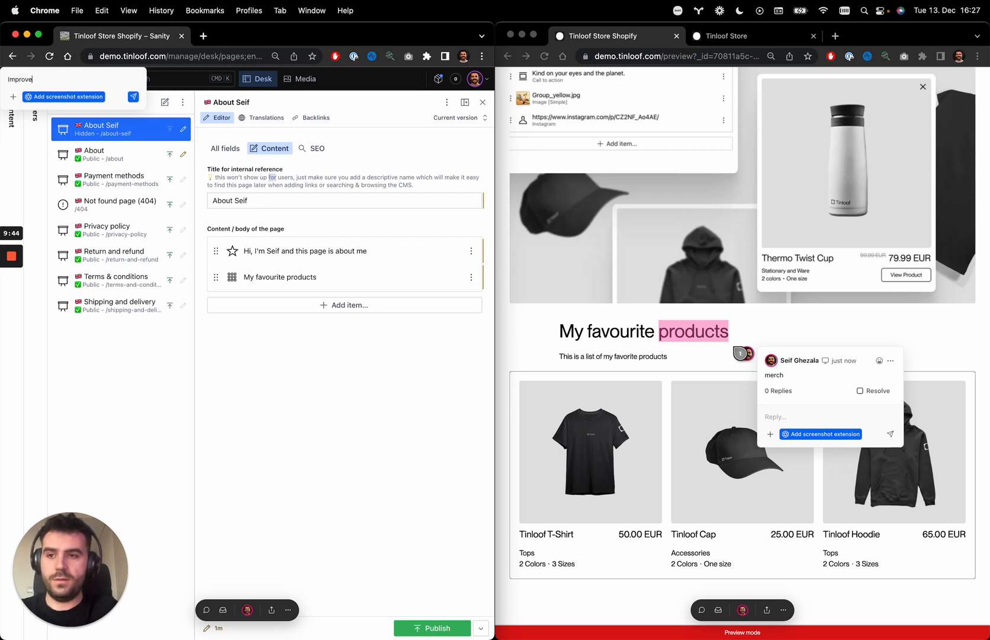
text(the description)
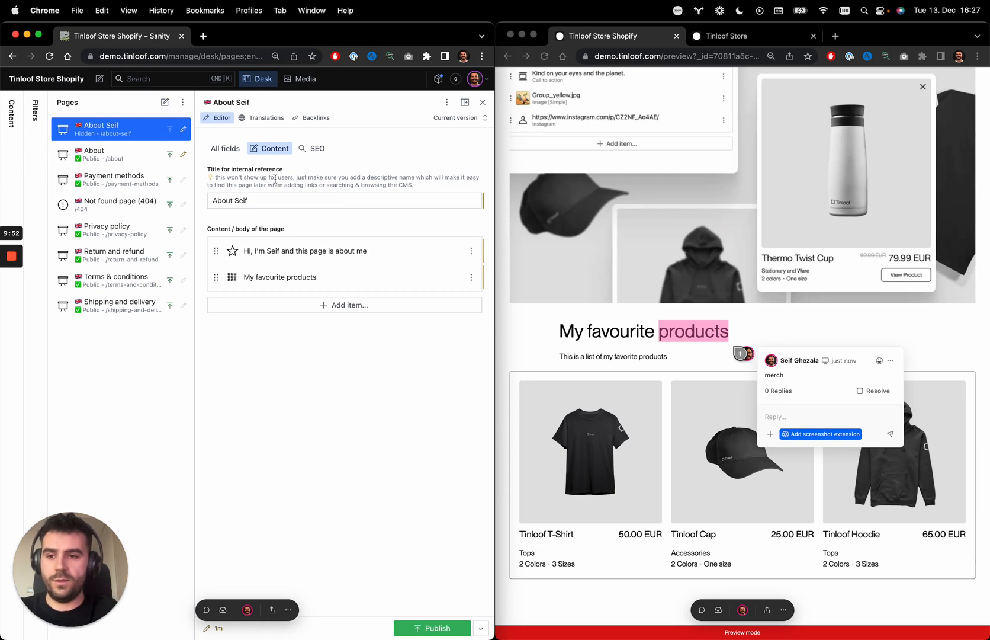
mouse_move(320, 138)
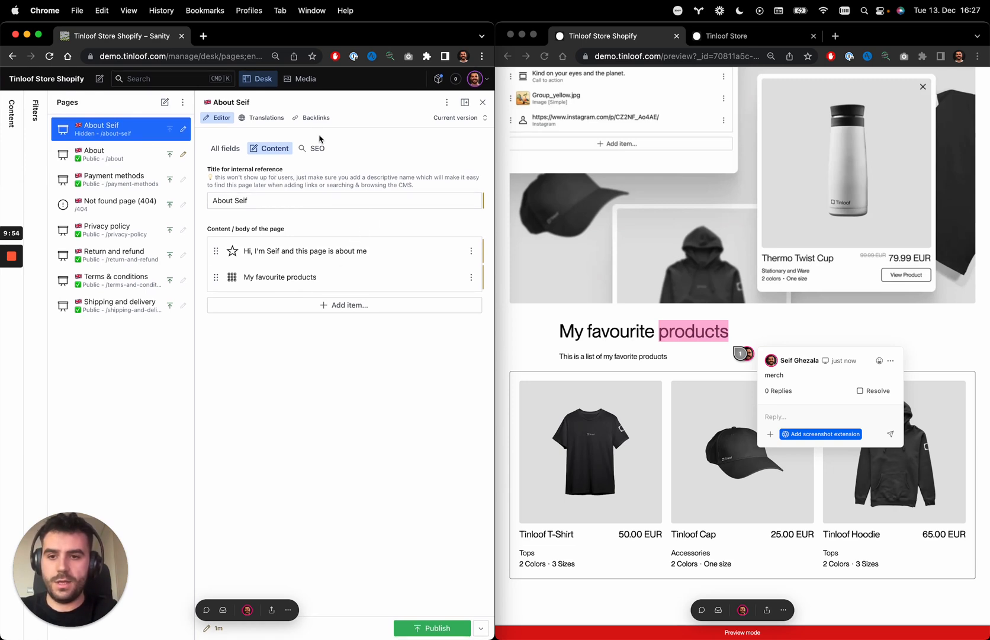
Step: Check the SEO tab, return to Content and publish the About Seif page
click(317, 148)
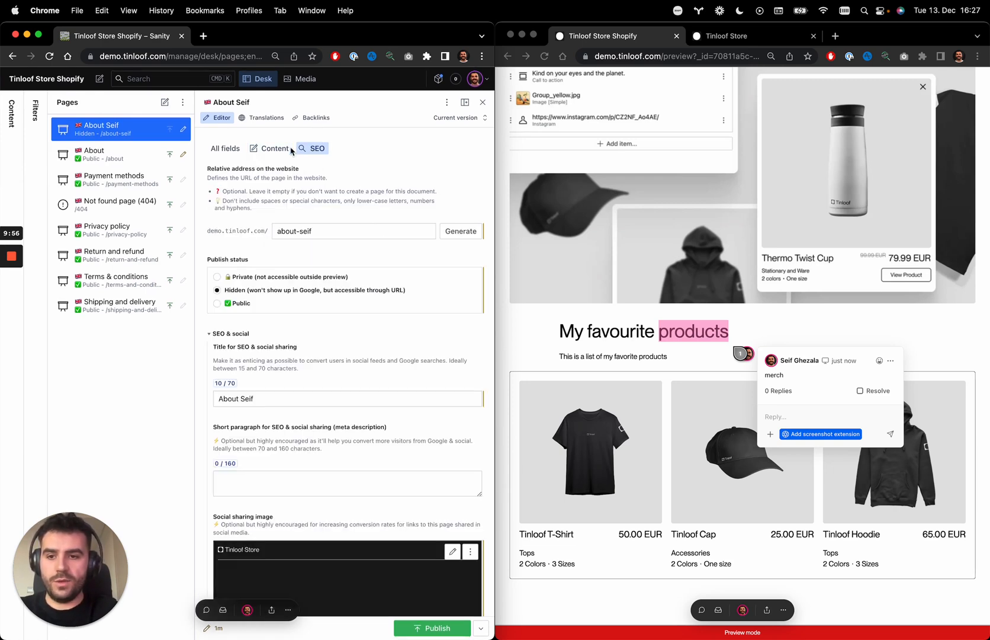
mouse_move(273, 148)
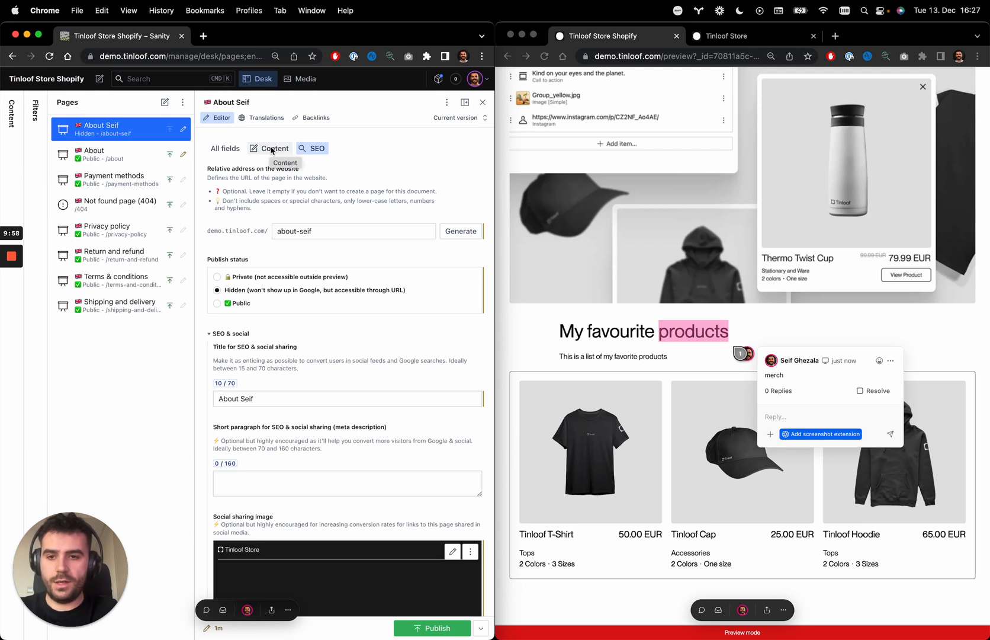
click(274, 148)
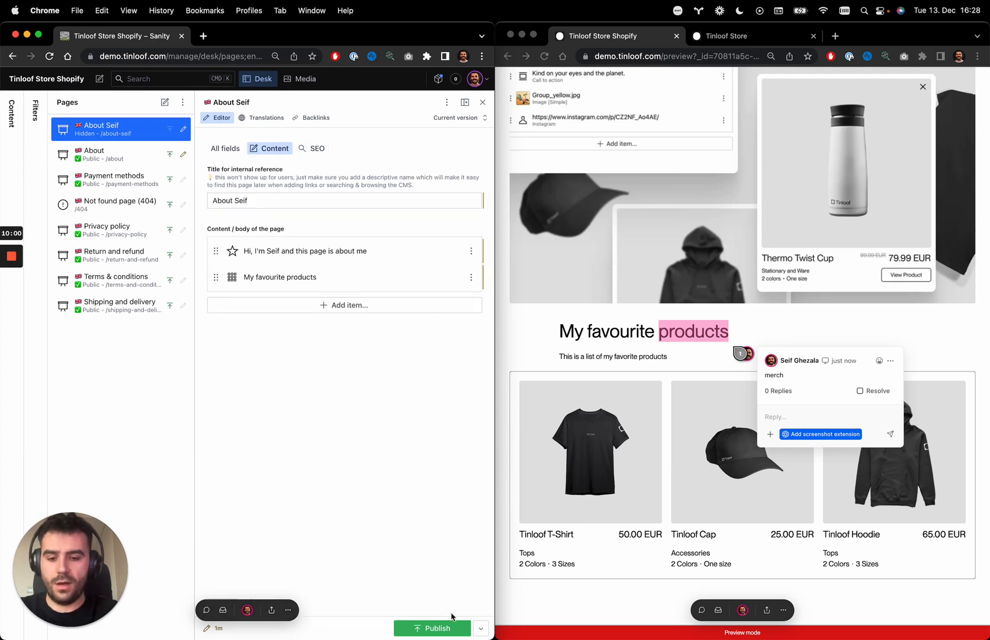
mouse_move(432, 628)
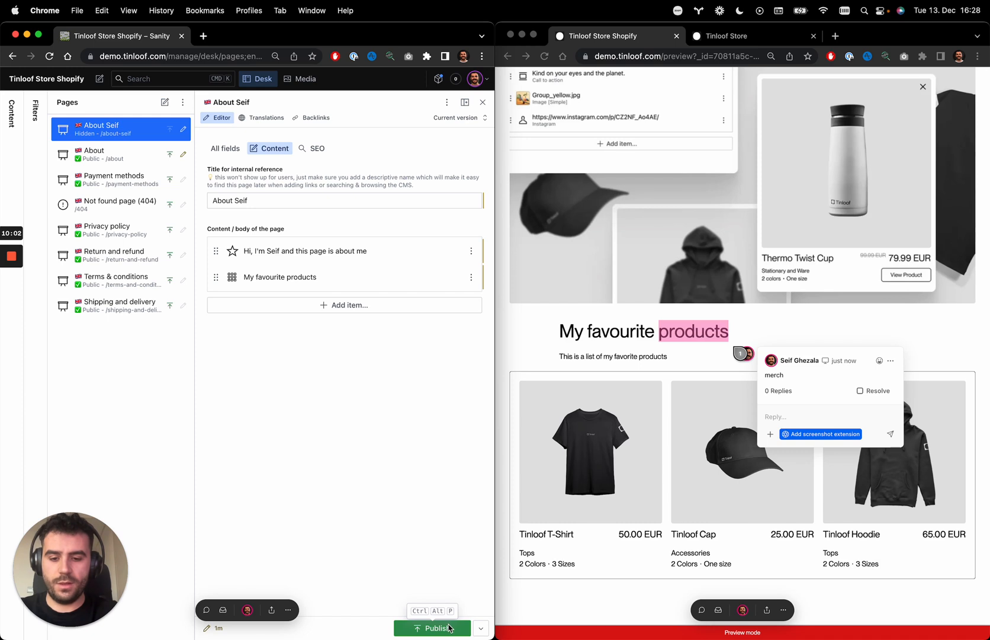
click(432, 633)
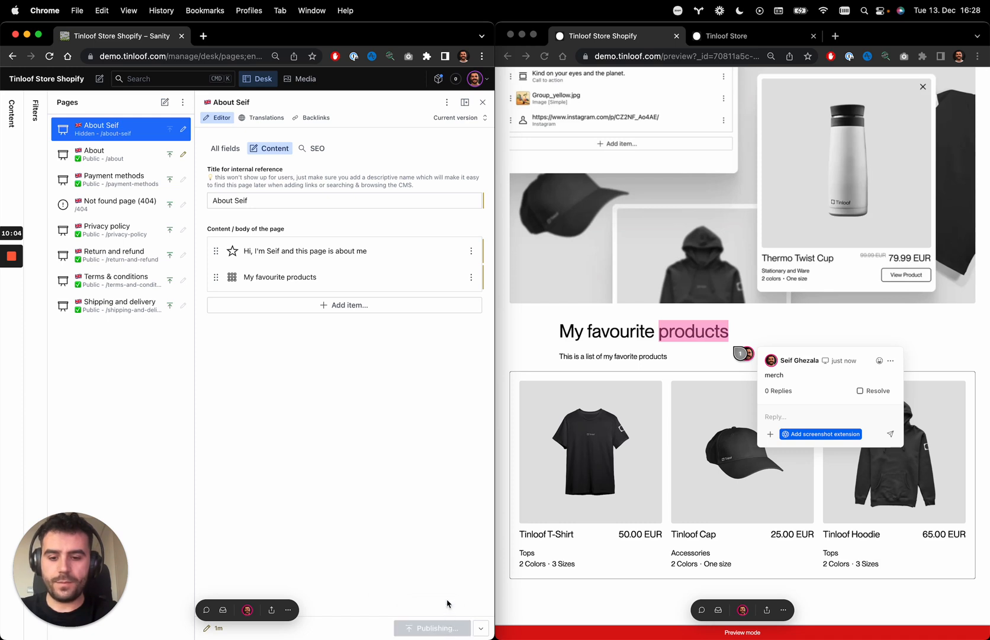
click(433, 634)
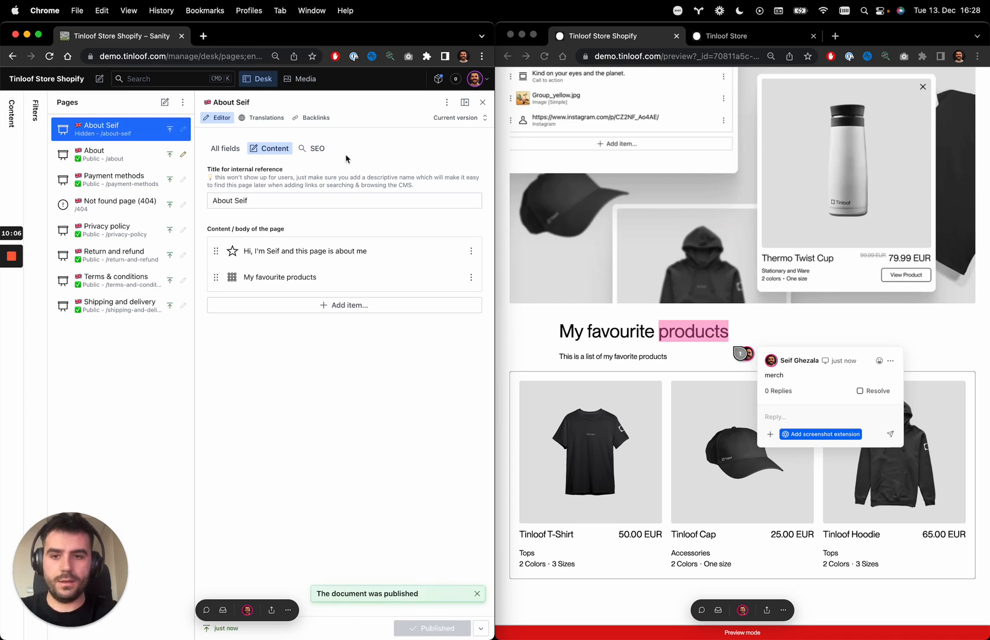
Step: View the SEO settings again and start editing the preview window's web address
click(317, 150)
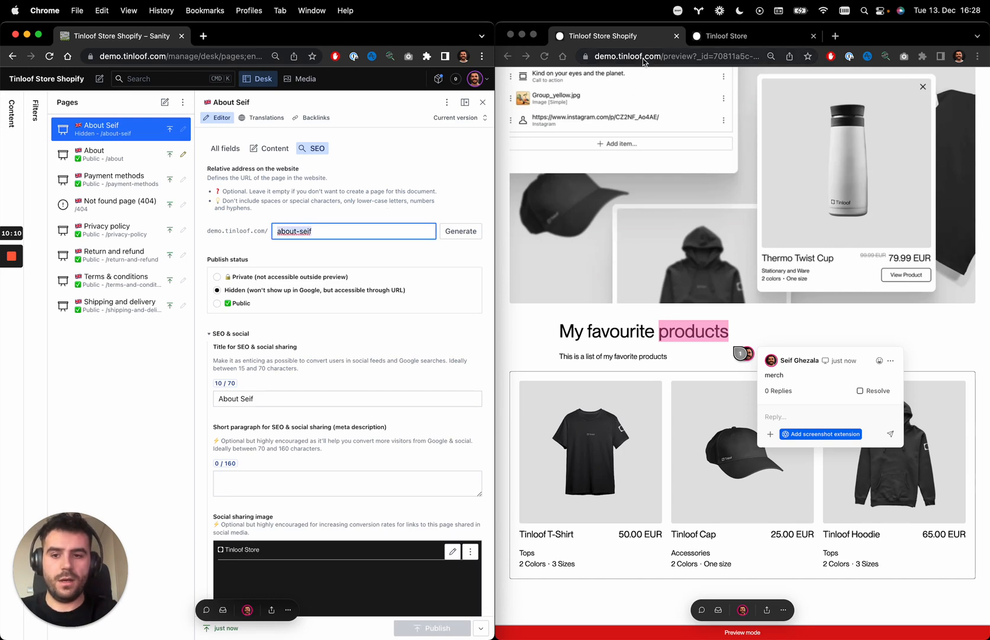
click(663, 56)
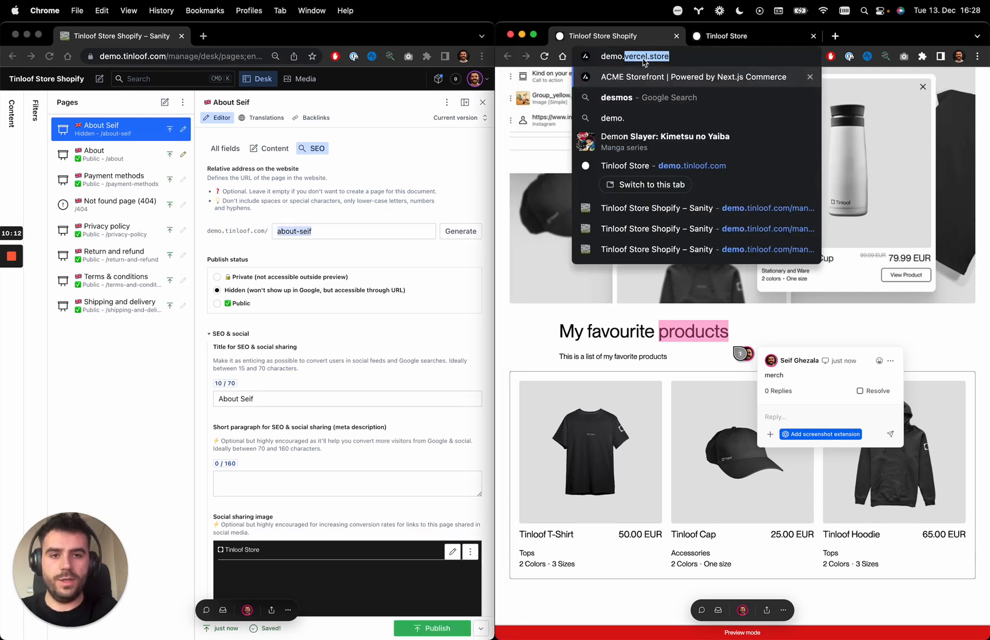